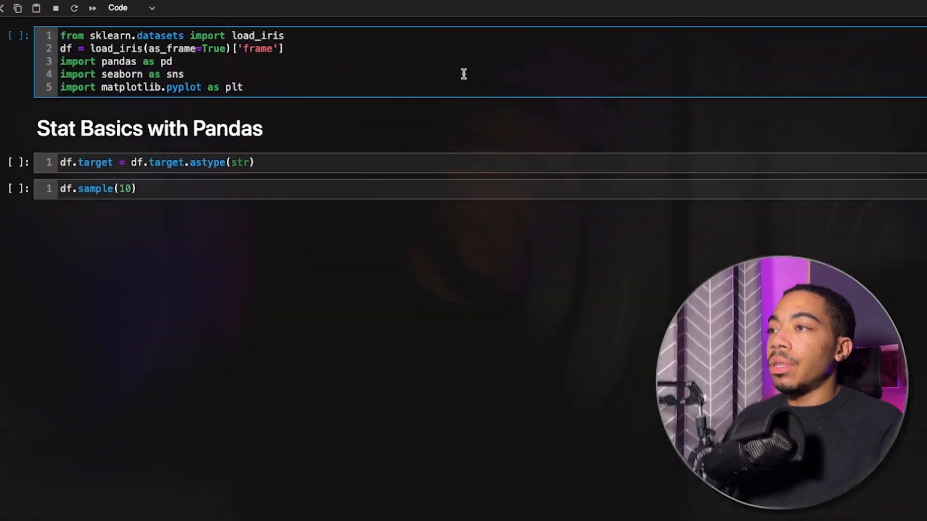
Step: Run the import, target type conversion and df.sample(10) cells to show a 10-row sample
click(92, 7)
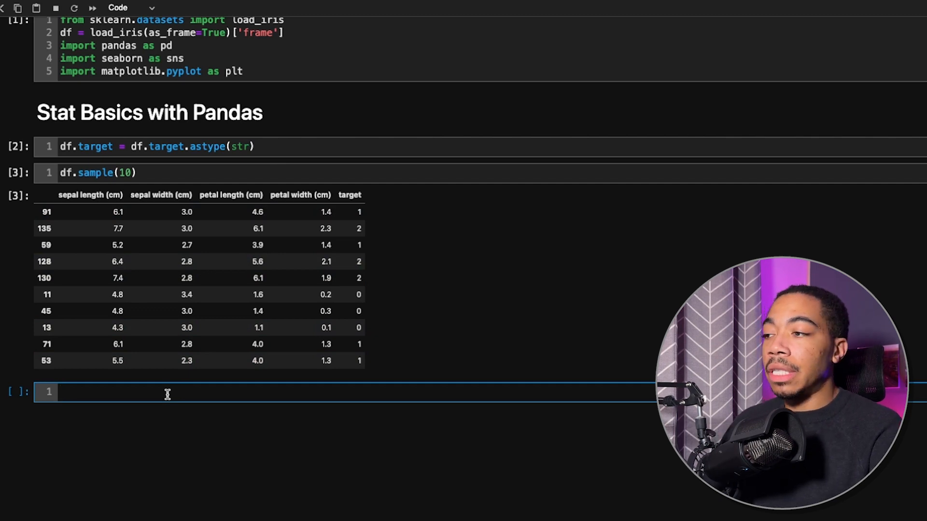
Step: Run df.describe() and df.dtypes in new cells to show statistics and column types
text(df.describe()
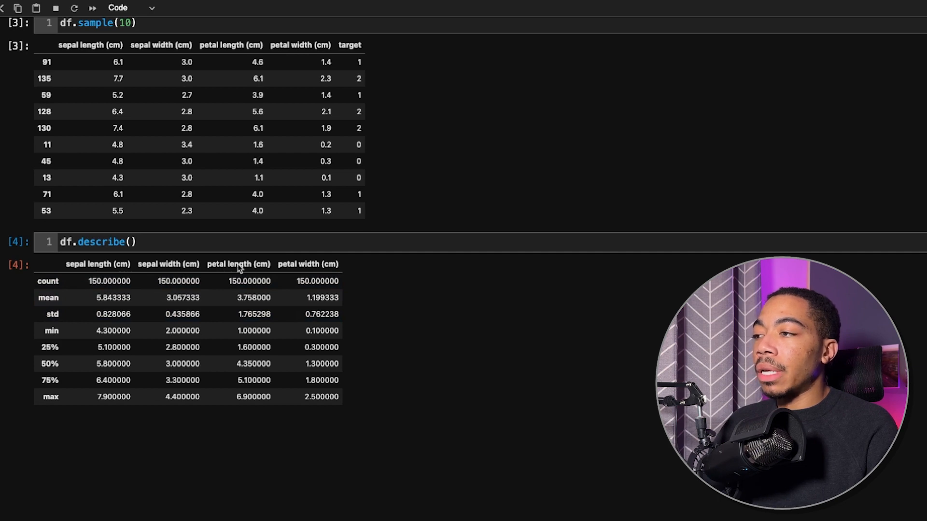
click(53, 314)
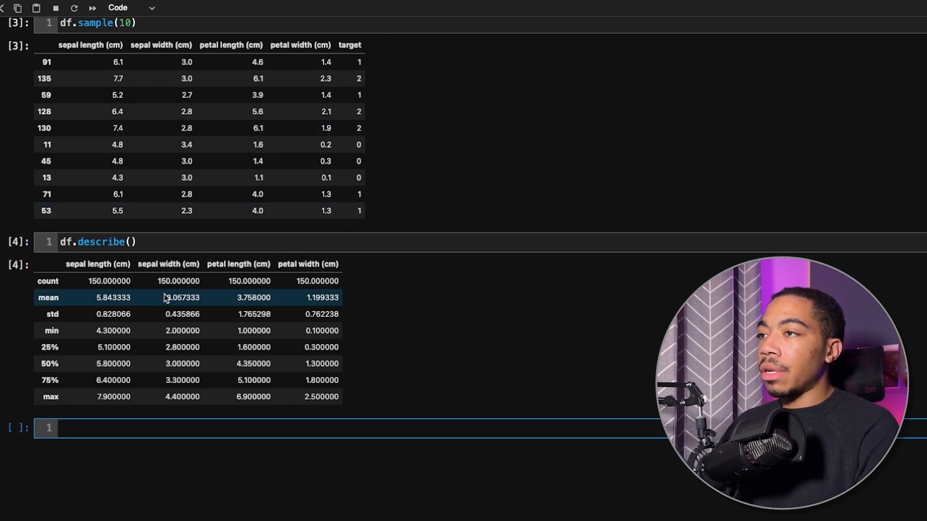
text(df.dy)
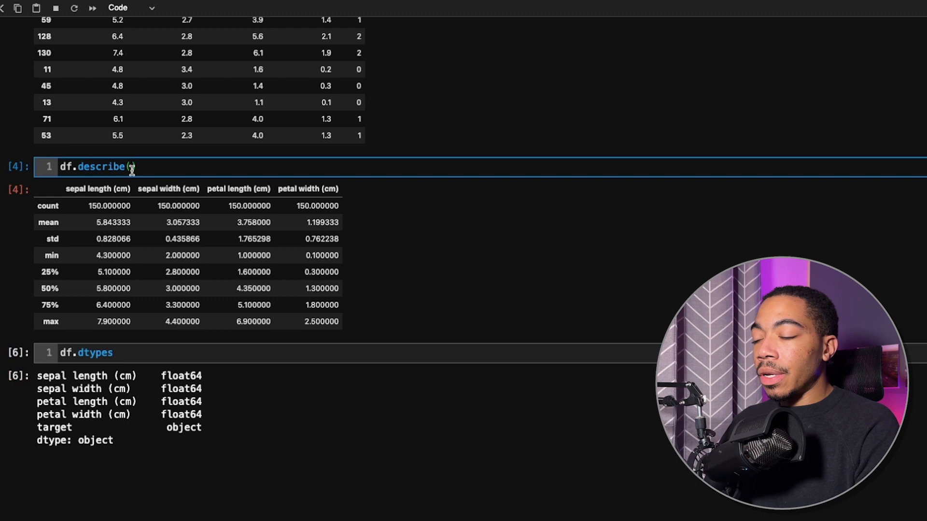
Step: Change the call to df.describe(include = ['number', object]) and check its docstring
text(include = [)
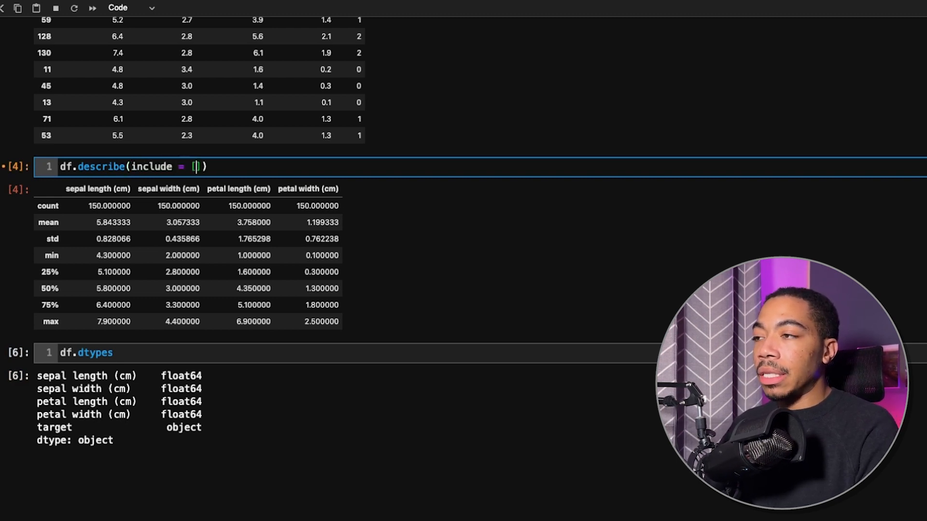
text(object)
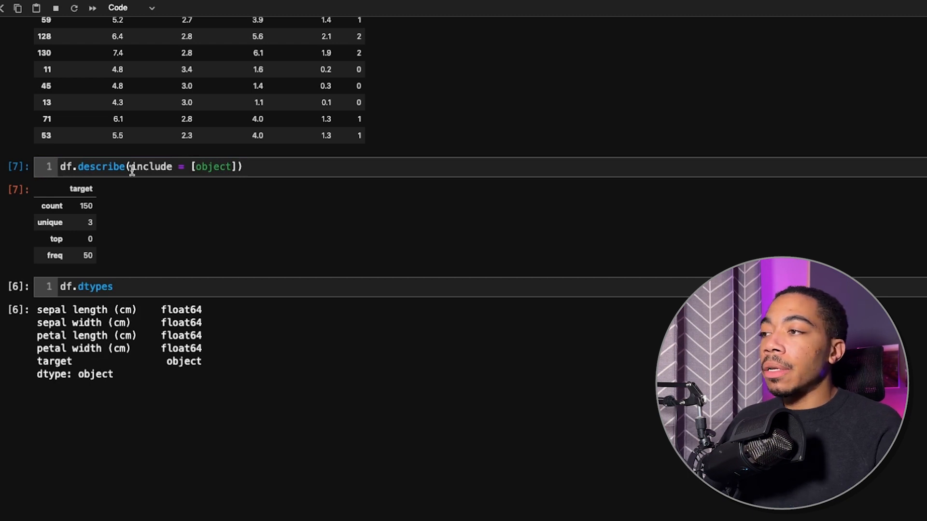
mouse_move(99, 212)
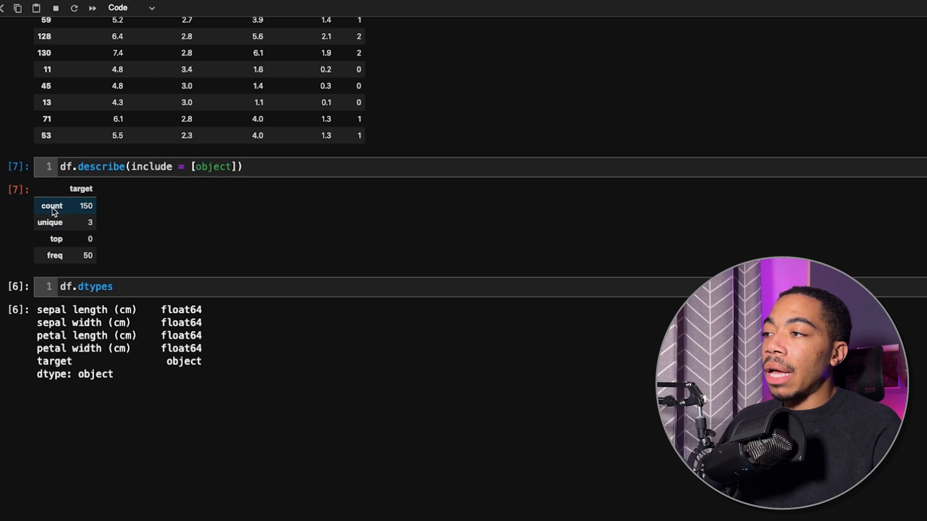
mouse_move(172, 189)
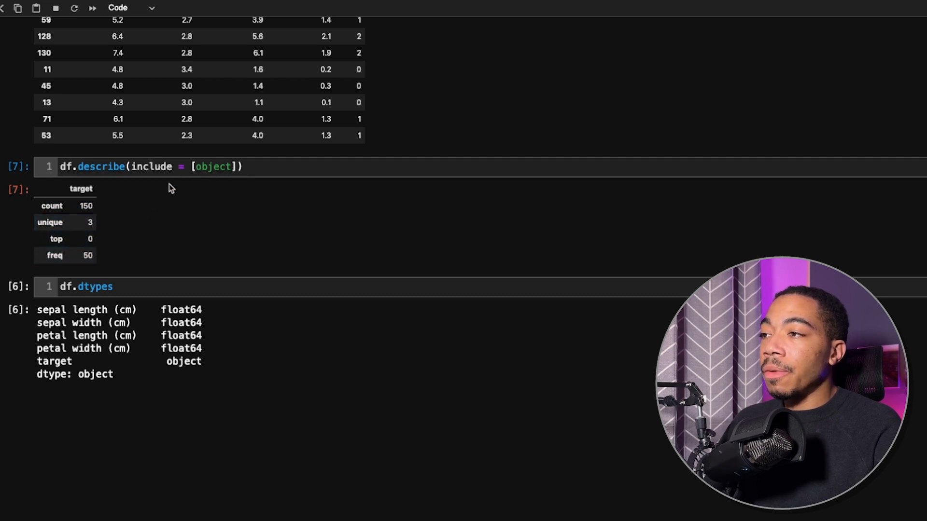
click(217, 166)
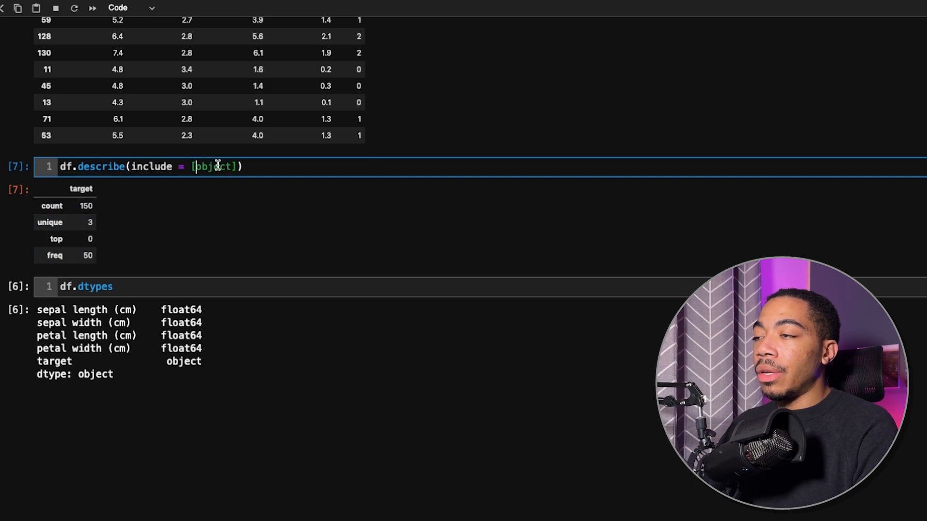
text(')
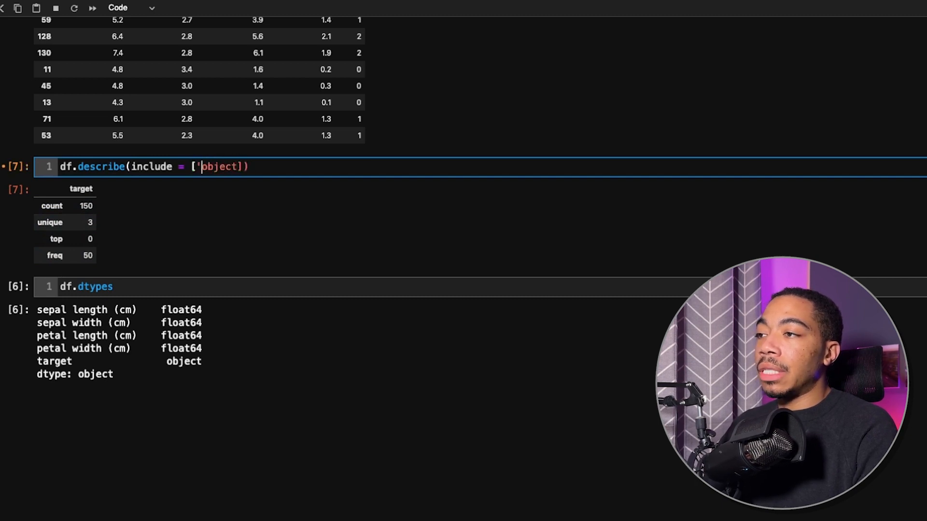
text('number',)
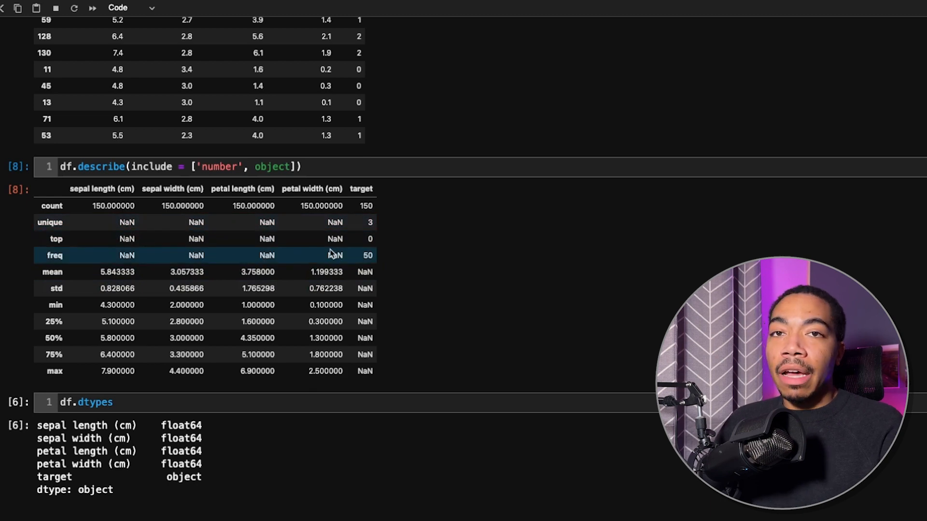
mouse_move(53, 322)
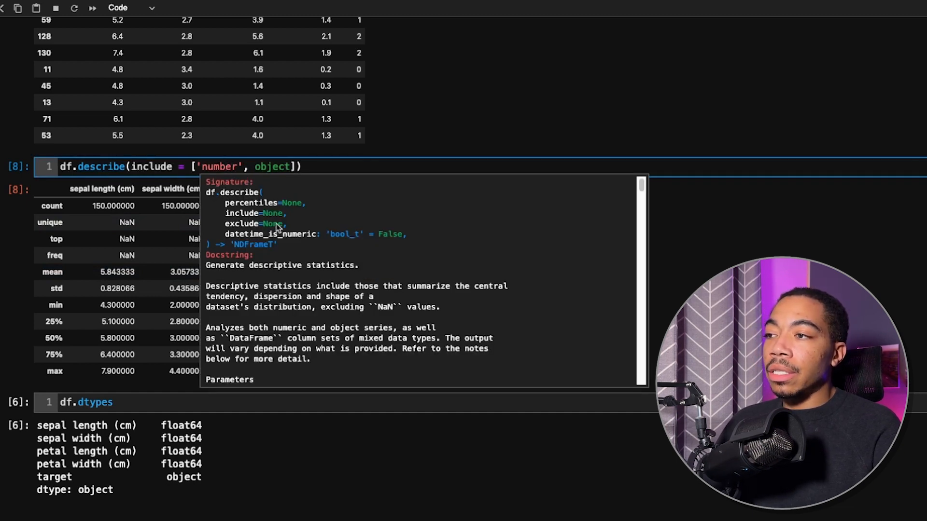
double_click(293, 203)
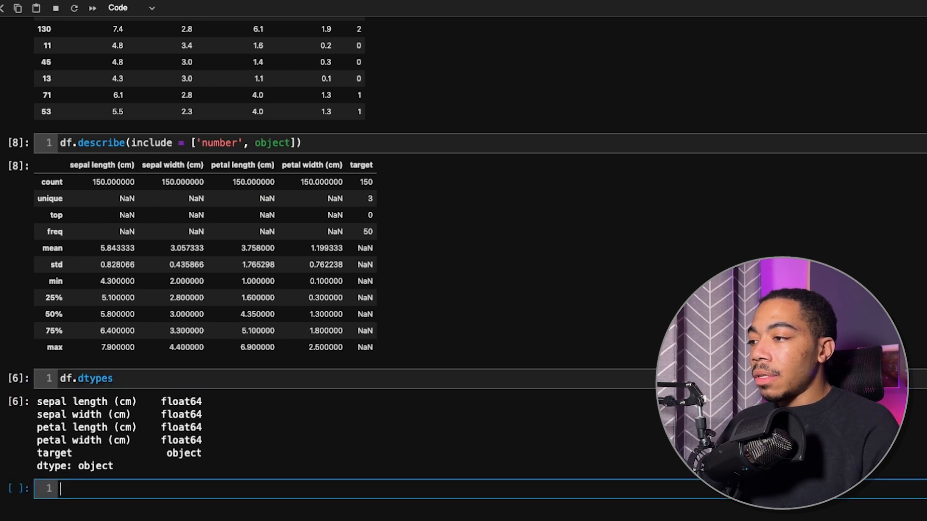
Step: Run df.quantile for the 0.1 and 0.5 quantiles in a new cell
scroll(down, 3)
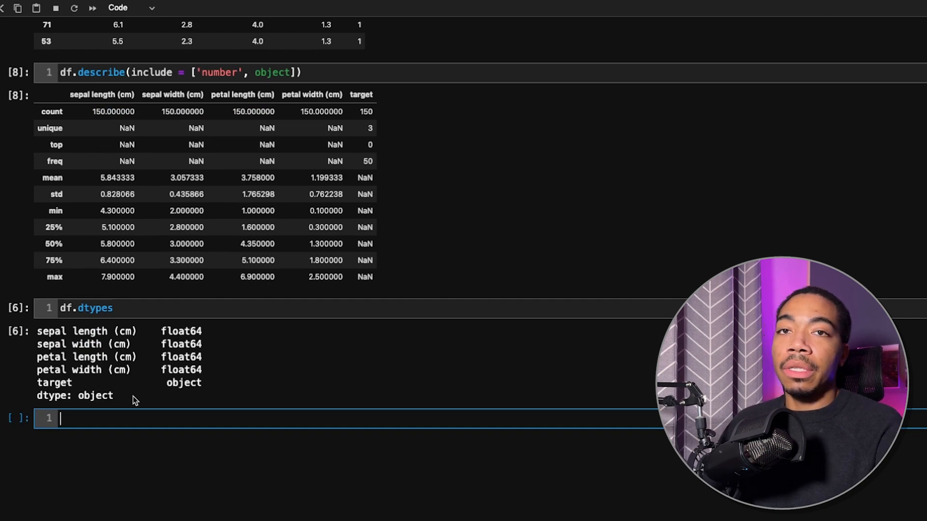
text(df)
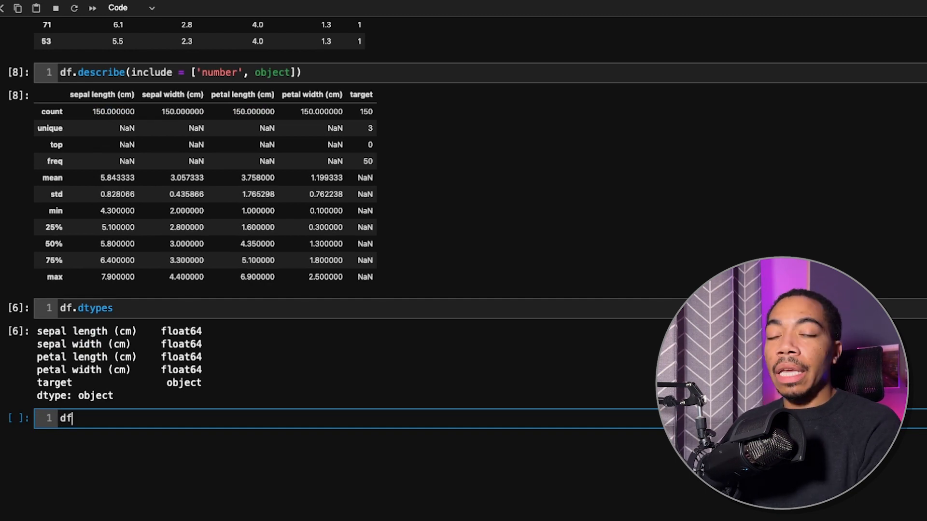
text(.u)
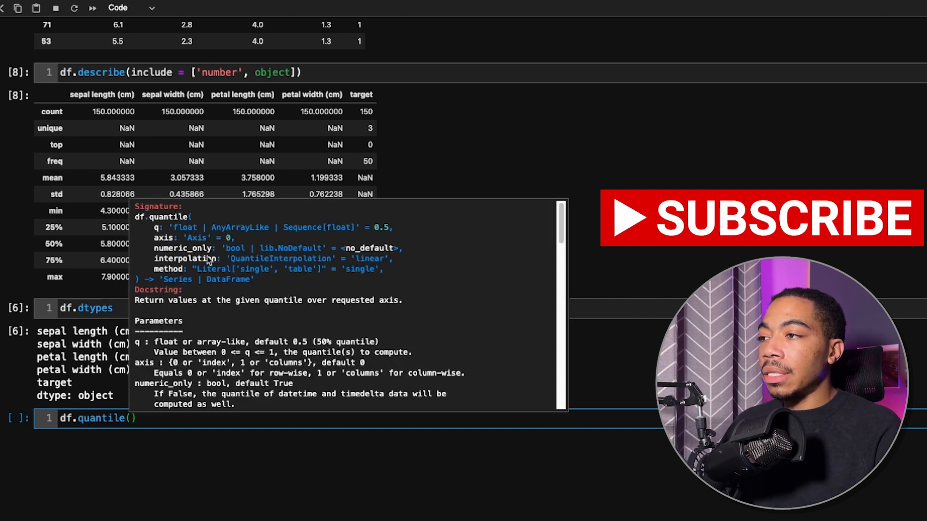
mouse_move(281, 230)
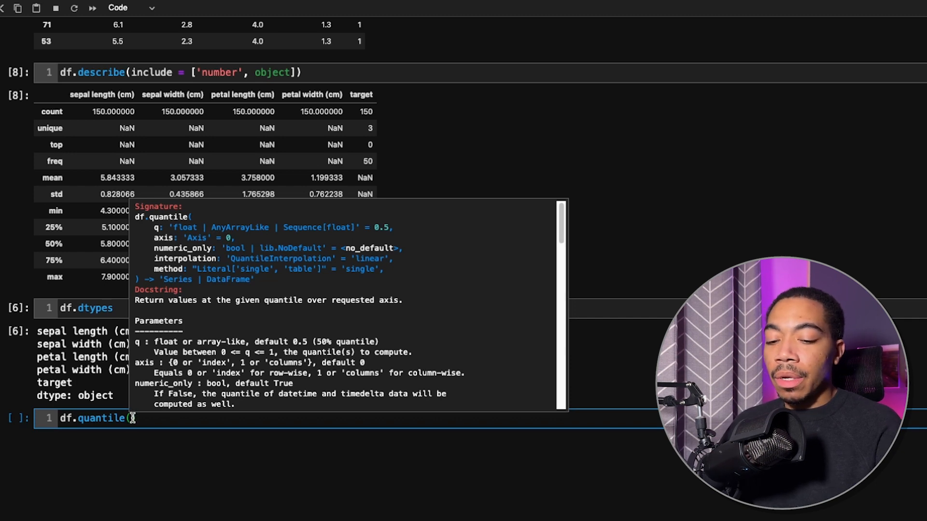
text(0.1, numeric_only=))
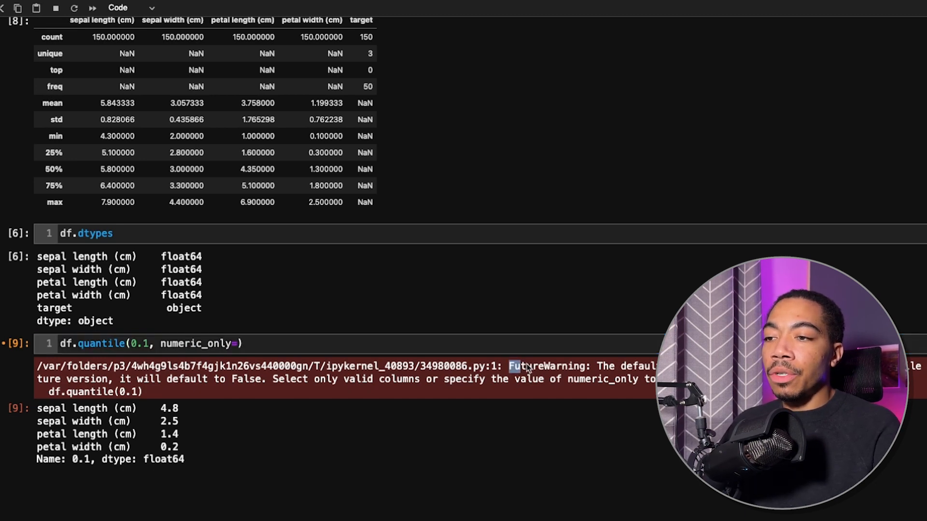
Step: Add numeric_only=True to the quantile call so it runs without the FutureWarning
double_click(547, 366)
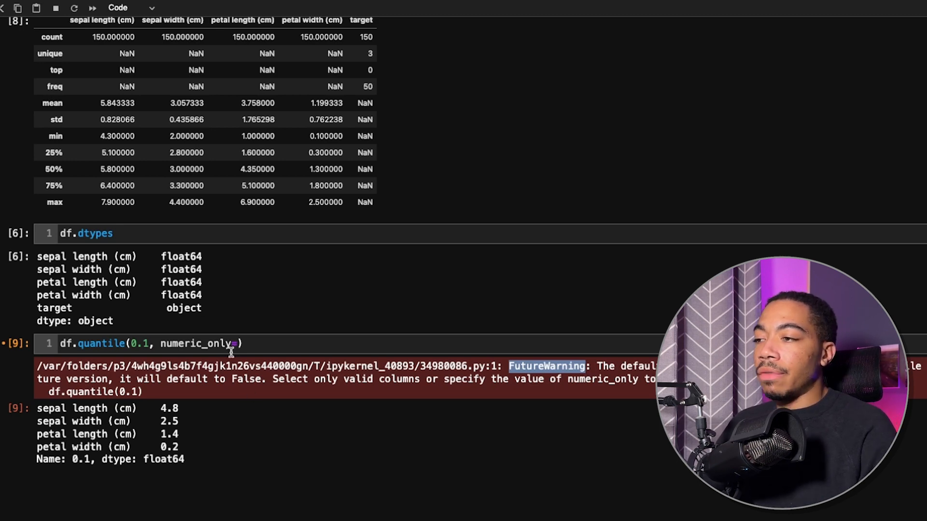
text(True)
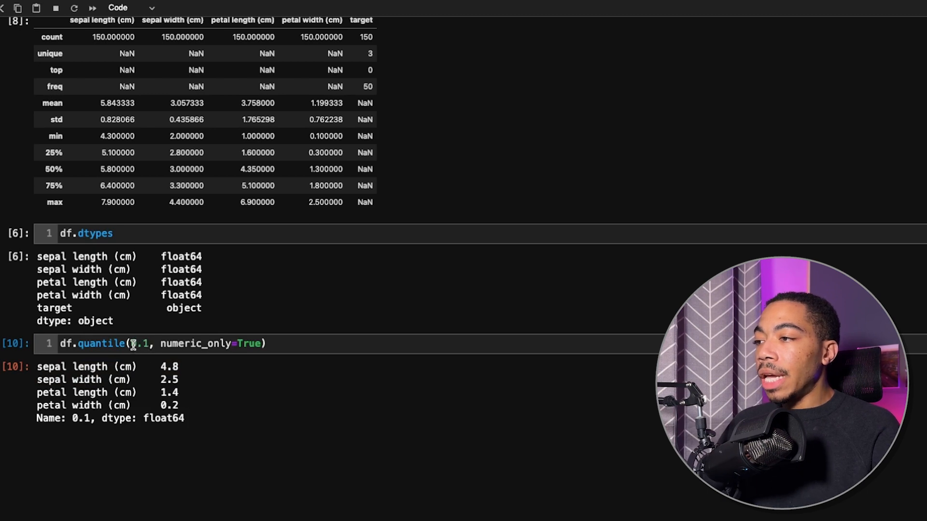
click(133, 345)
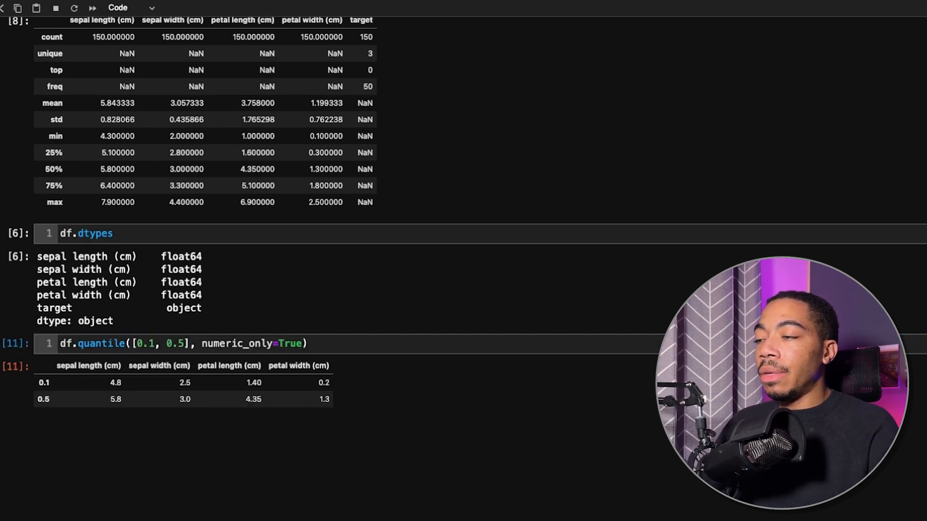
click(63, 387)
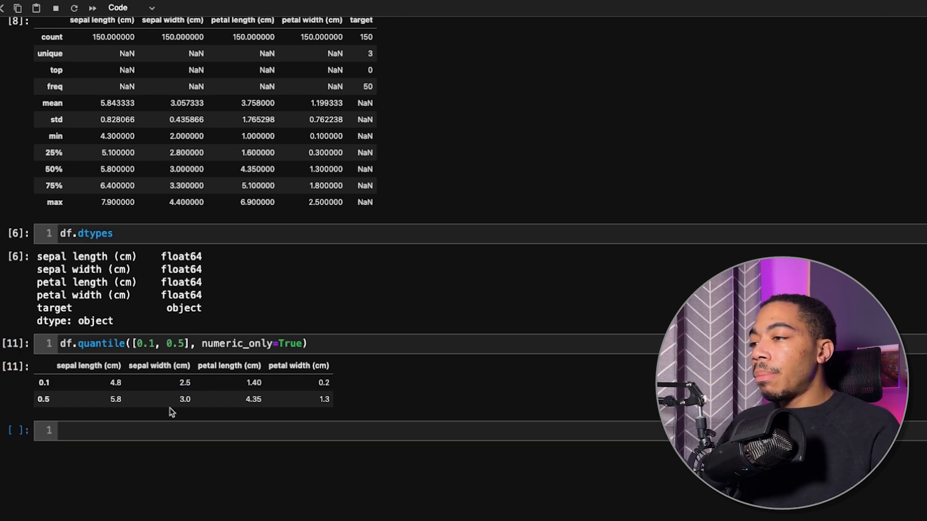
Step: Run df.groupby('target').mean() in a new cell for per-class averages
click(182, 431)
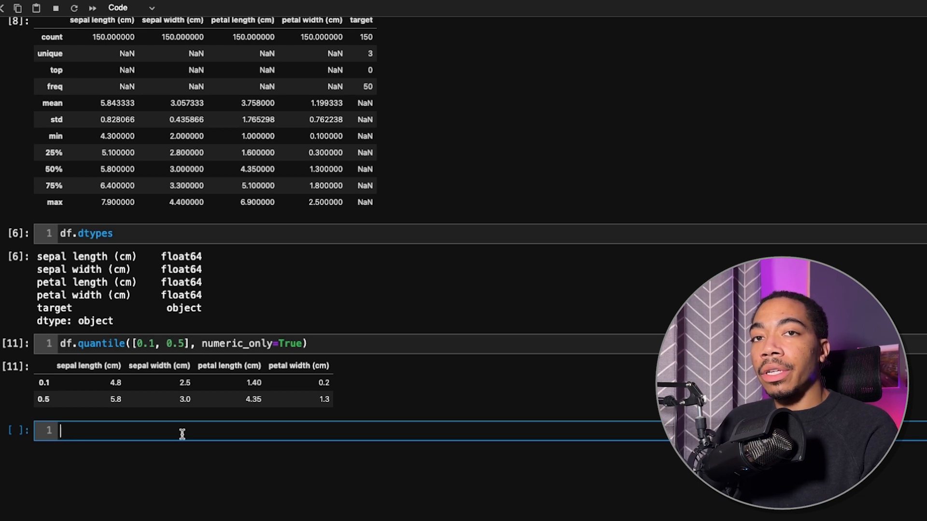
text(df.g)
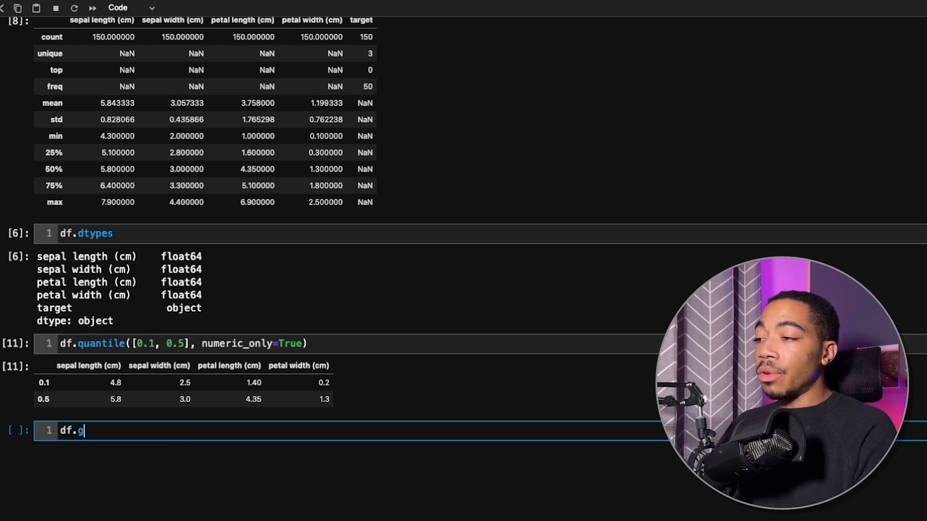
text(roup)
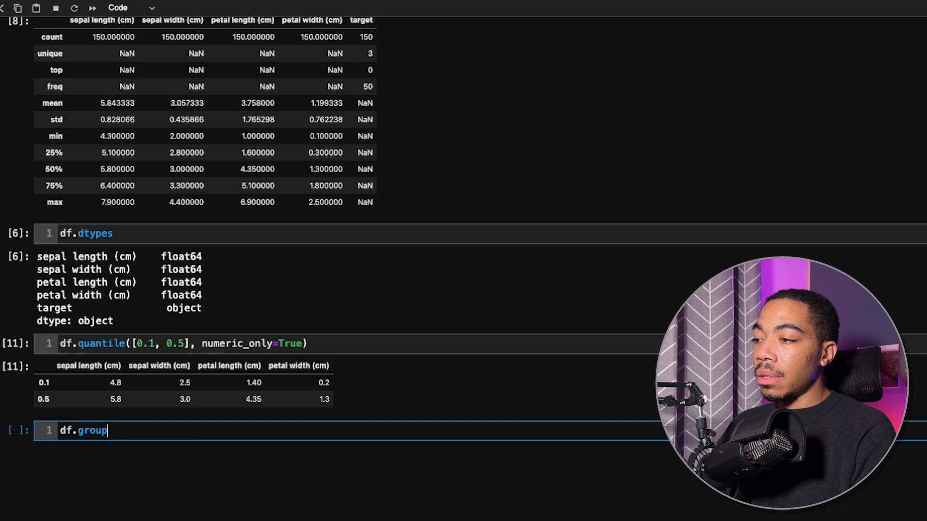
text(by())
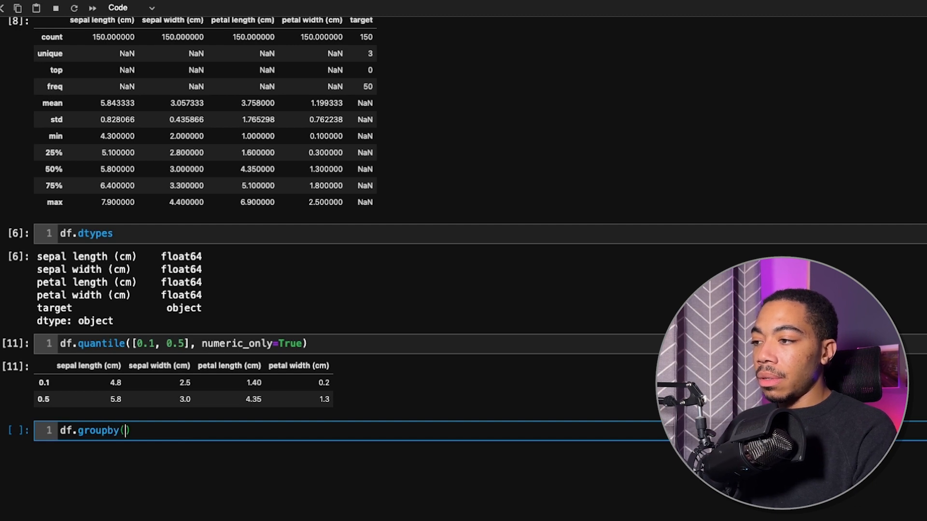
text('tar')
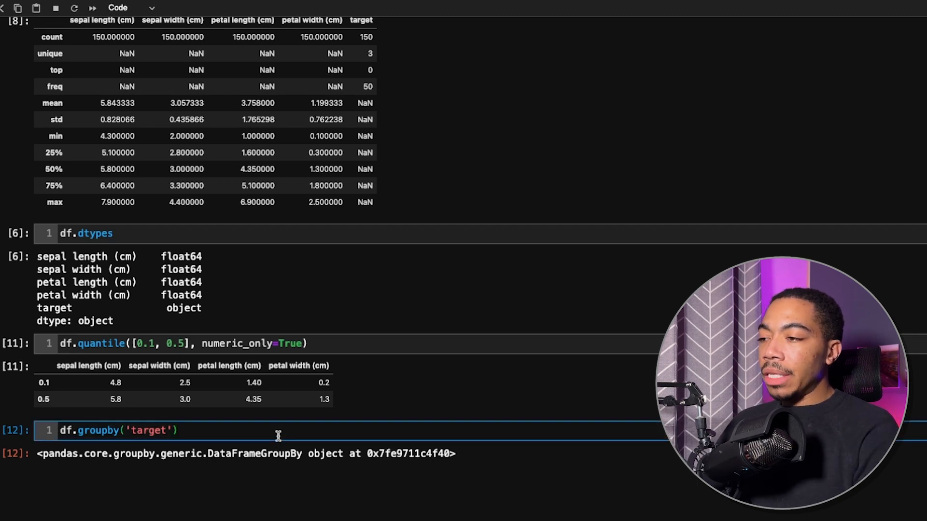
text(.mean())
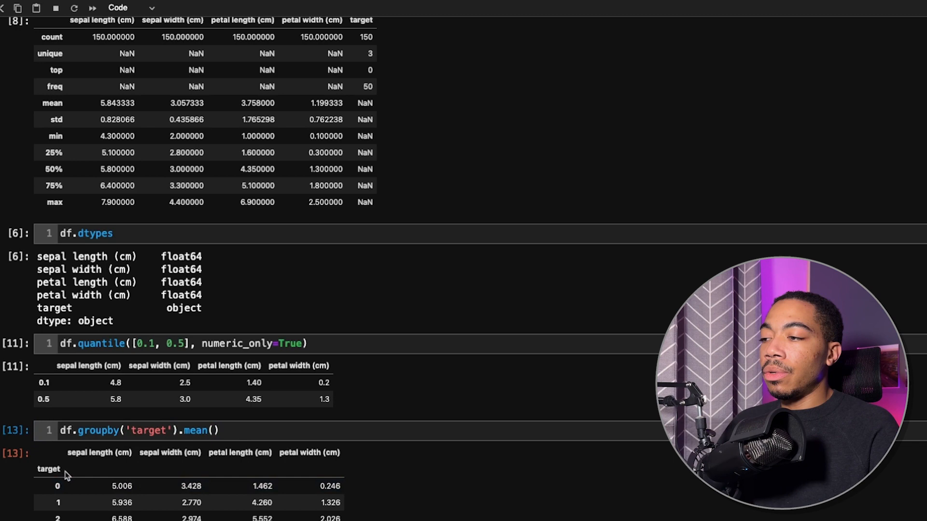
Step: Change it to df.groupby('target').quantile([0.1, 0.9], numeric_only = True) and run it
scroll(down, 3)
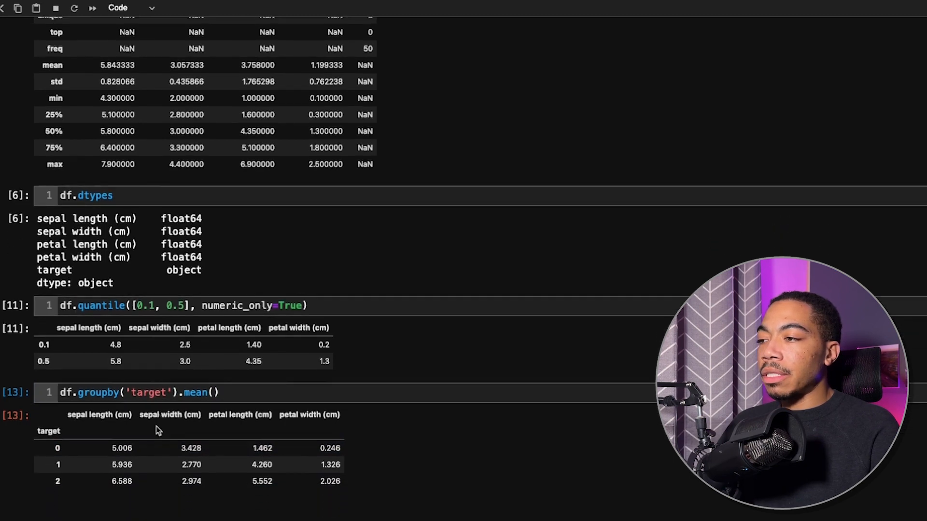
scroll(down, 3)
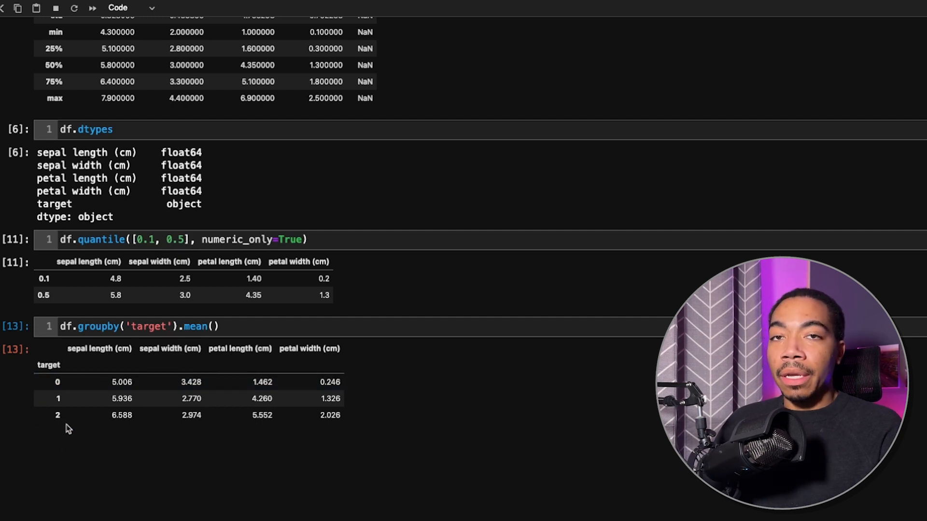
text(quantile)
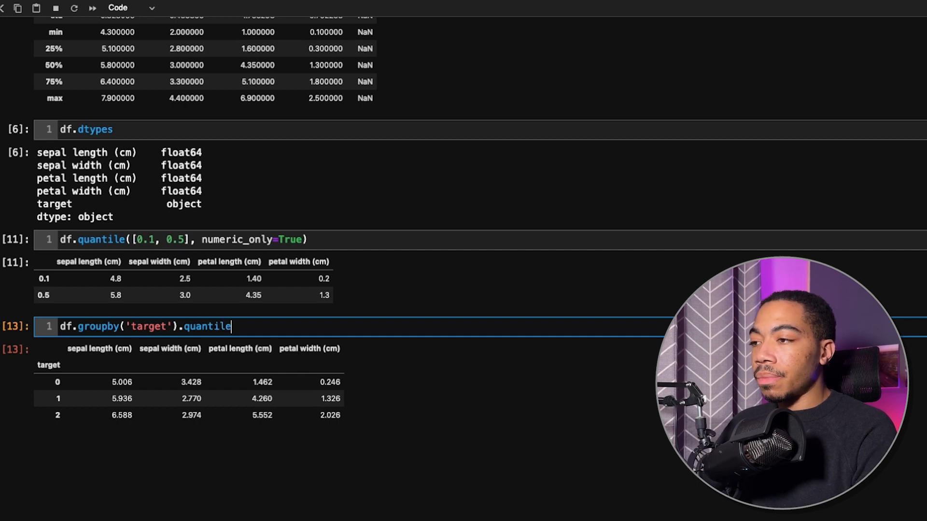
text(([)
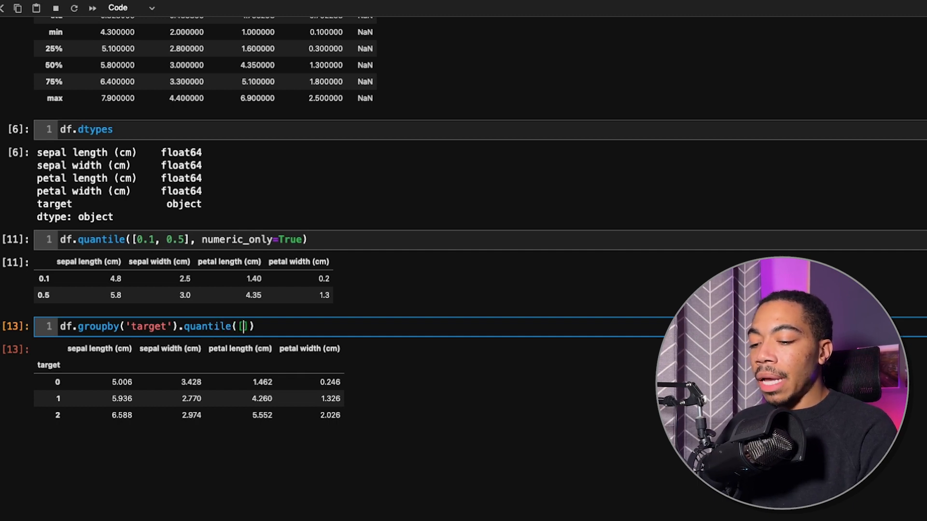
text(0.1,)
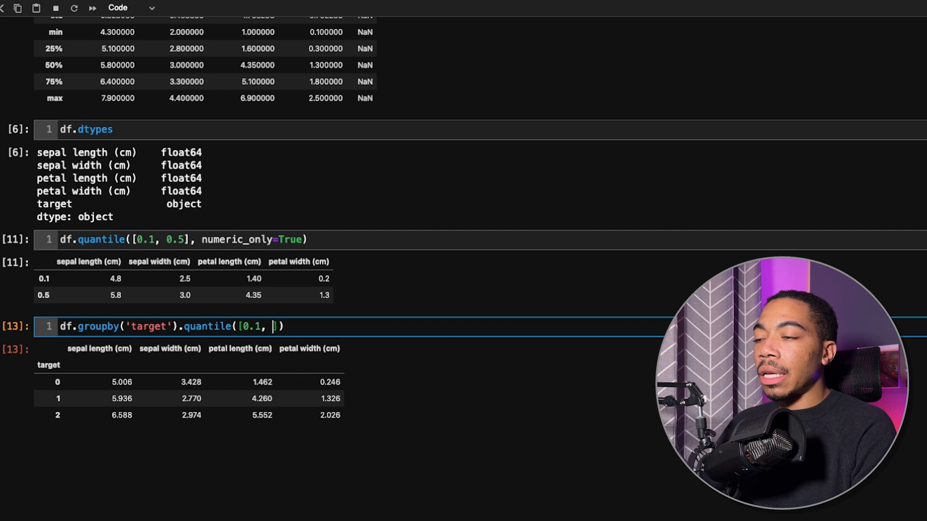
text(0.9)
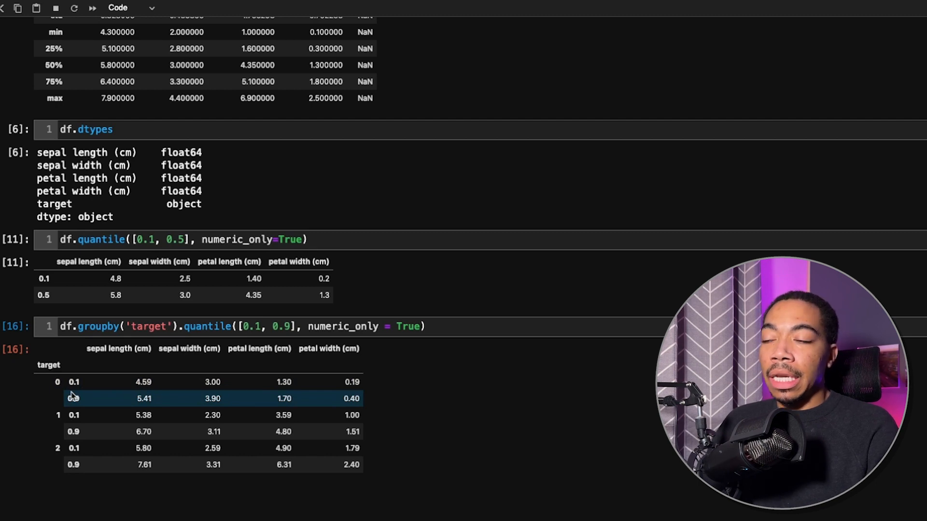
Step: Run df.corr() in a new cell to get the measurement correlation matrix
text(df.corr()
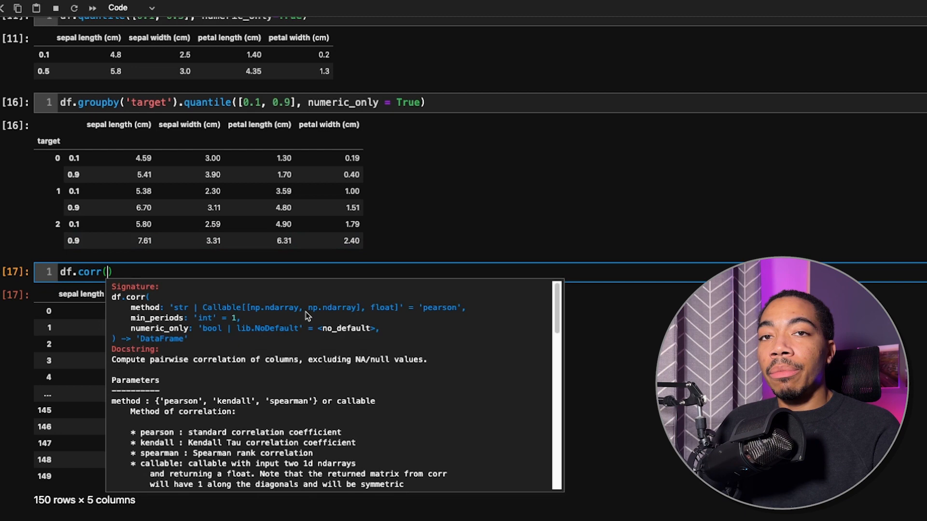
mouse_move(426, 312)
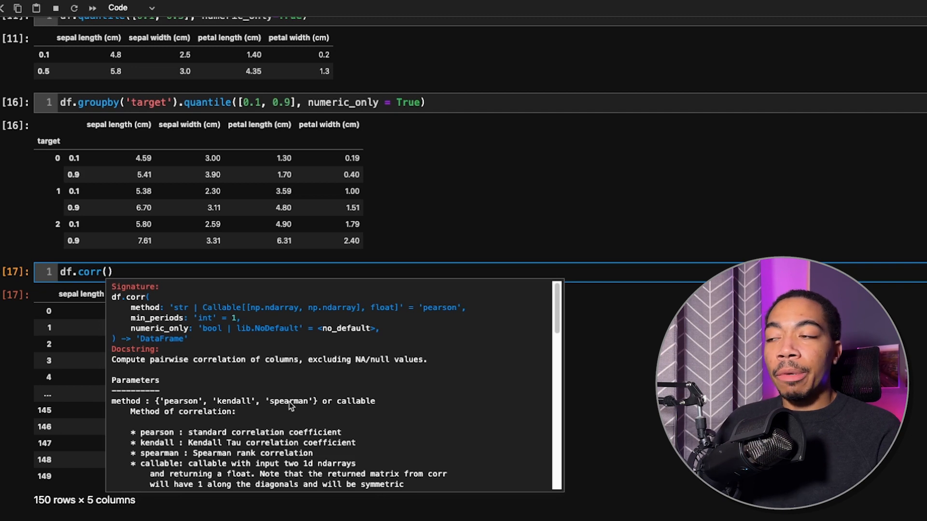
click(113, 272)
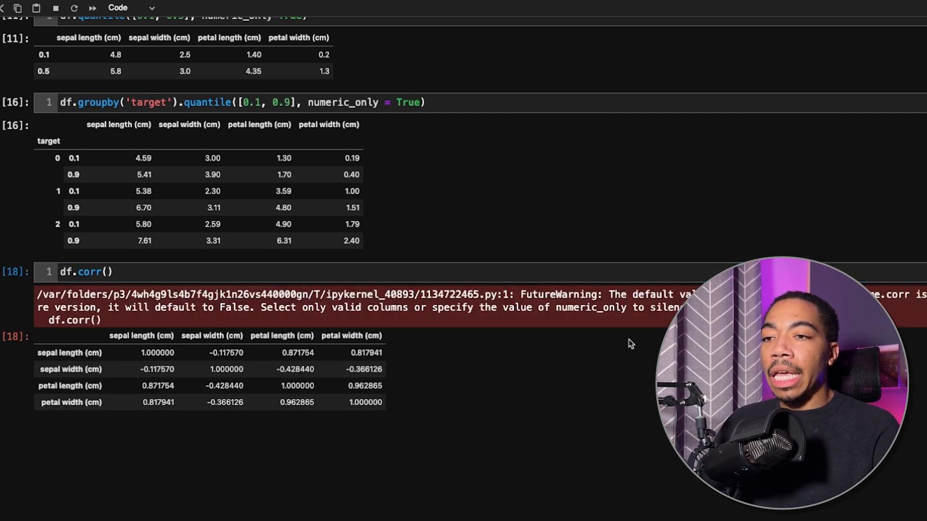
mouse_move(218, 258)
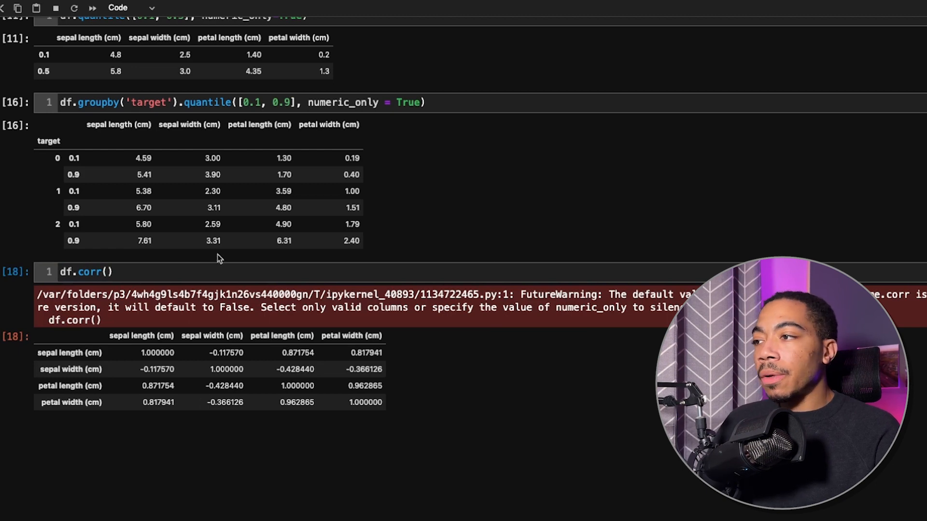
click(132, 272)
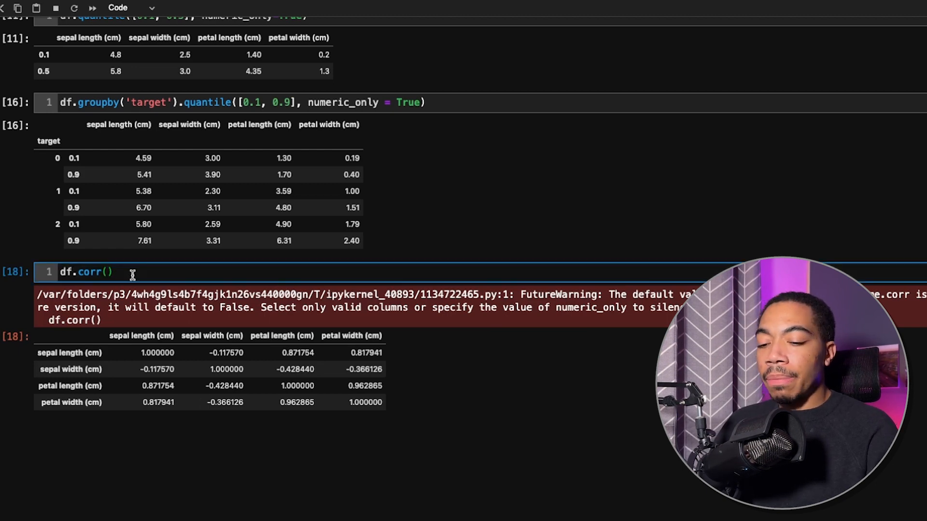
key(enter)
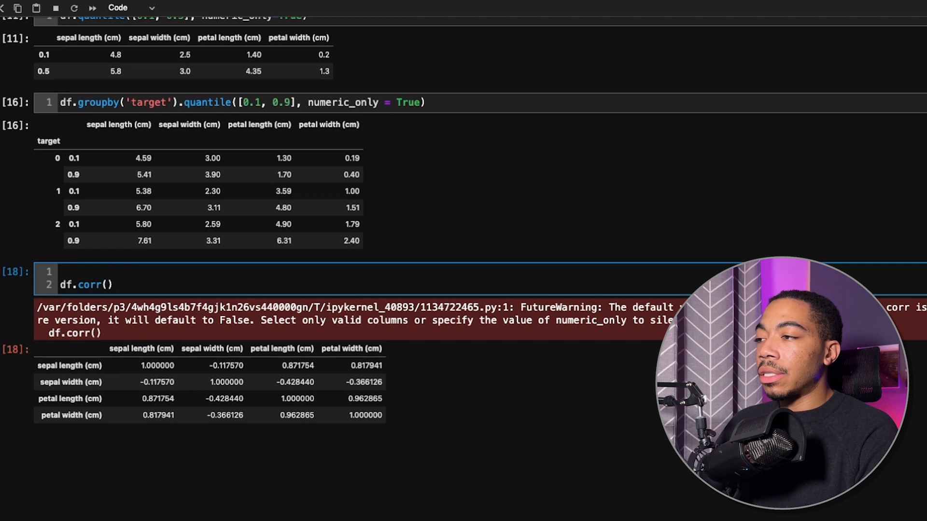
Step: Add a commented # df.pop('target') line above the corr call, rerun it and begin a new cell
text(df.pop(')
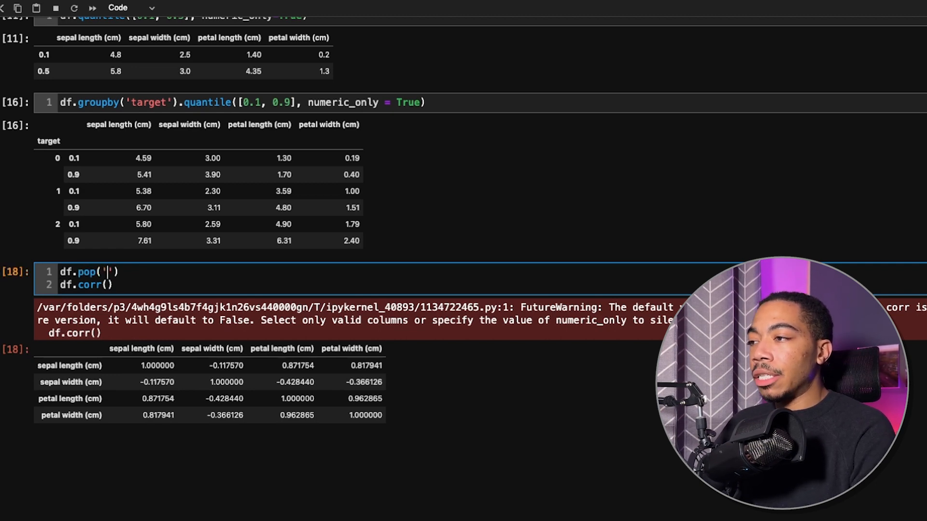
text(target)
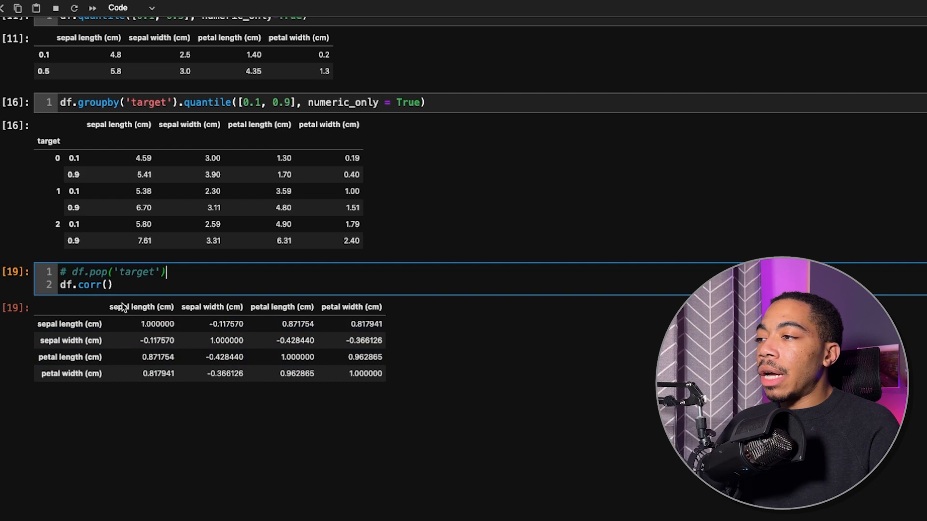
click(171, 341)
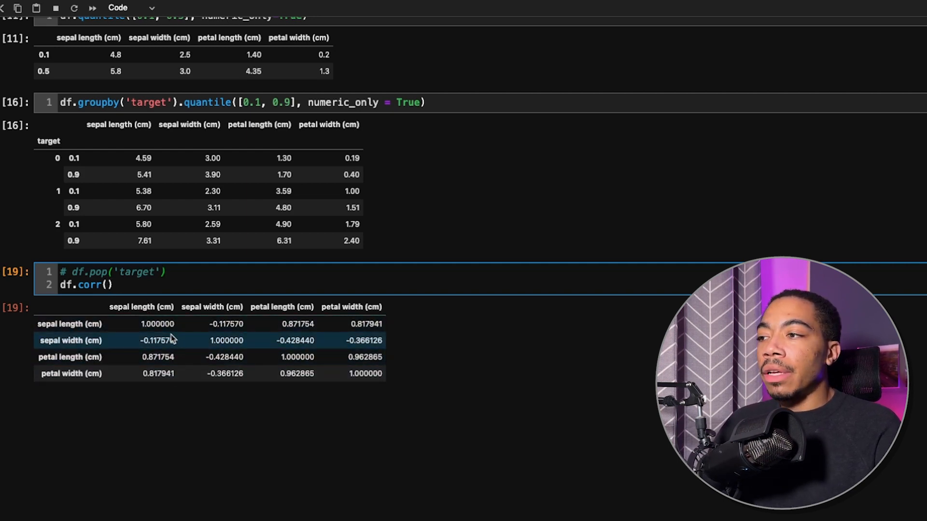
mouse_move(164, 307)
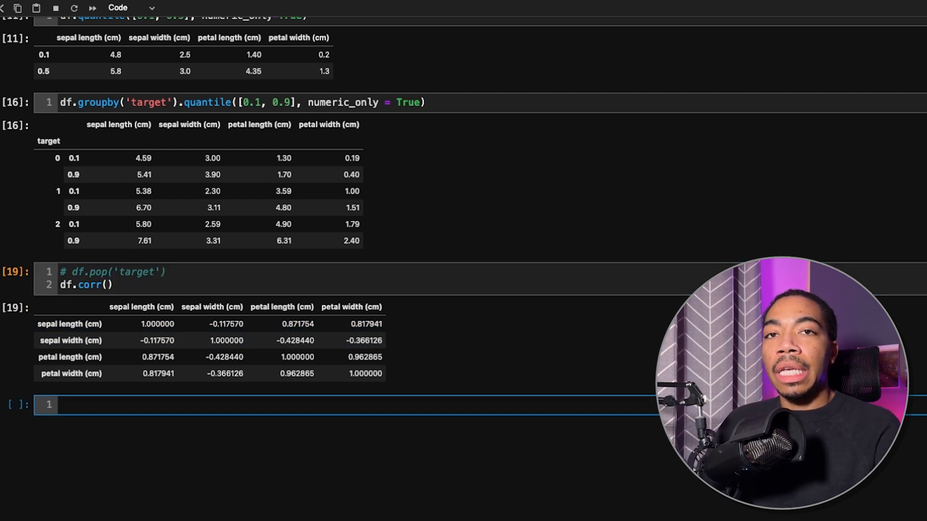
text(sns)
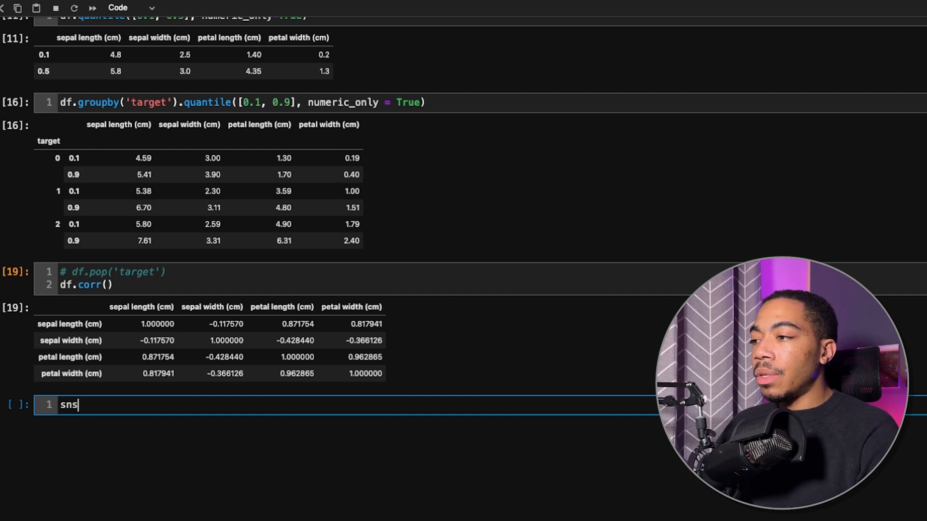
Step: Run sns.heatmap(df.corr()) to render the correlation heatmap
text(.)
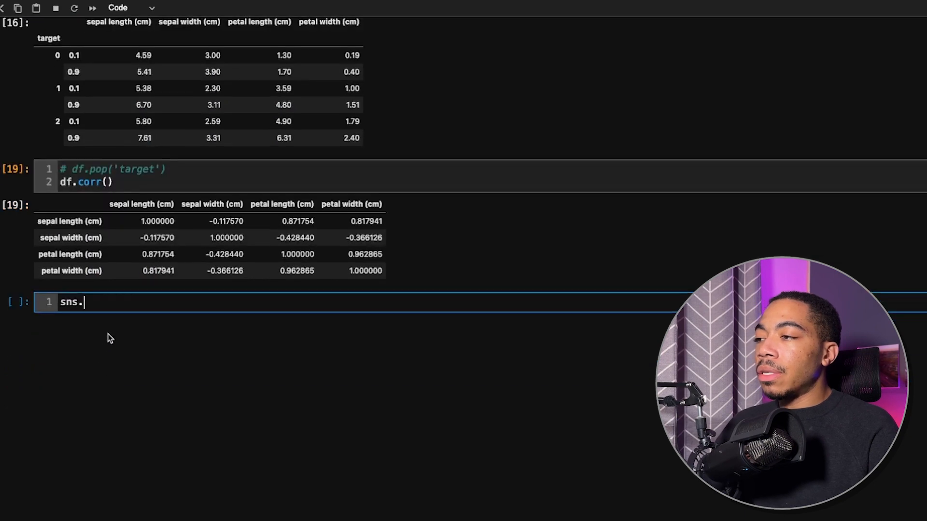
mouse_move(113, 332)
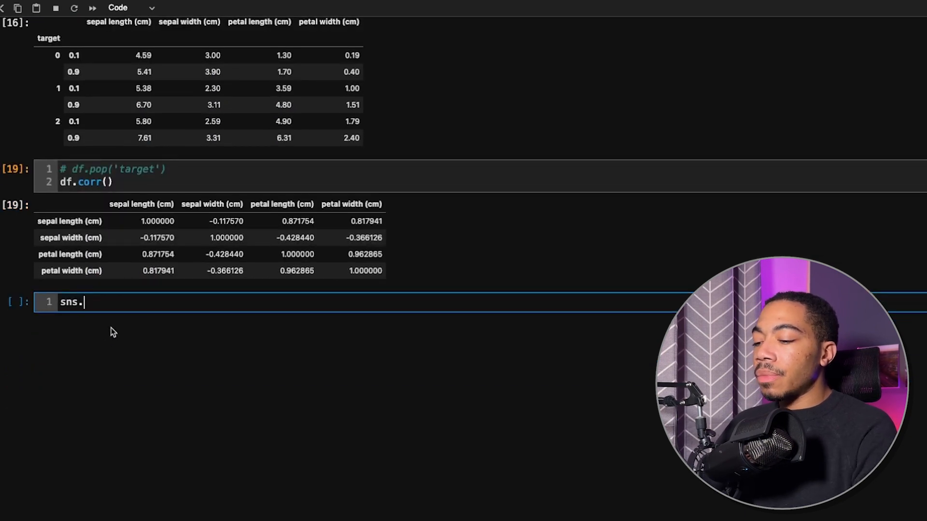
text(heatm)
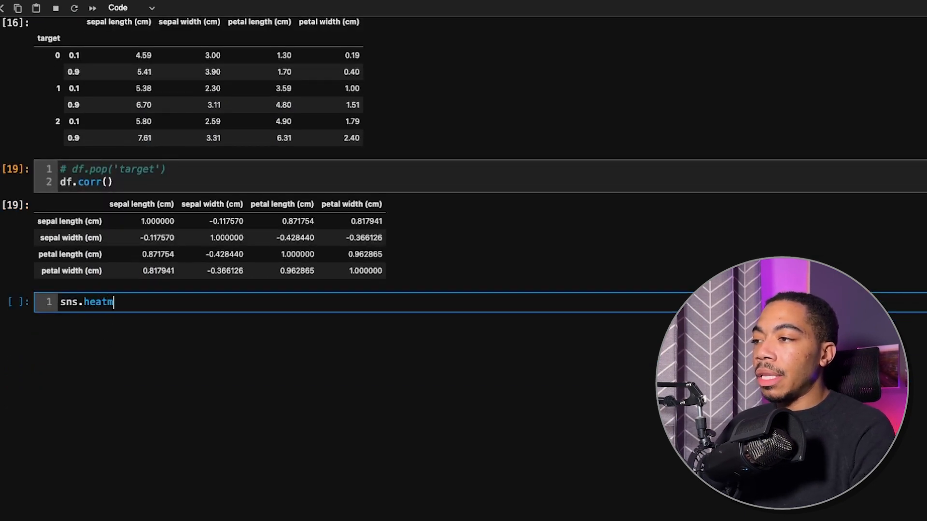
text(ap(df.cor)
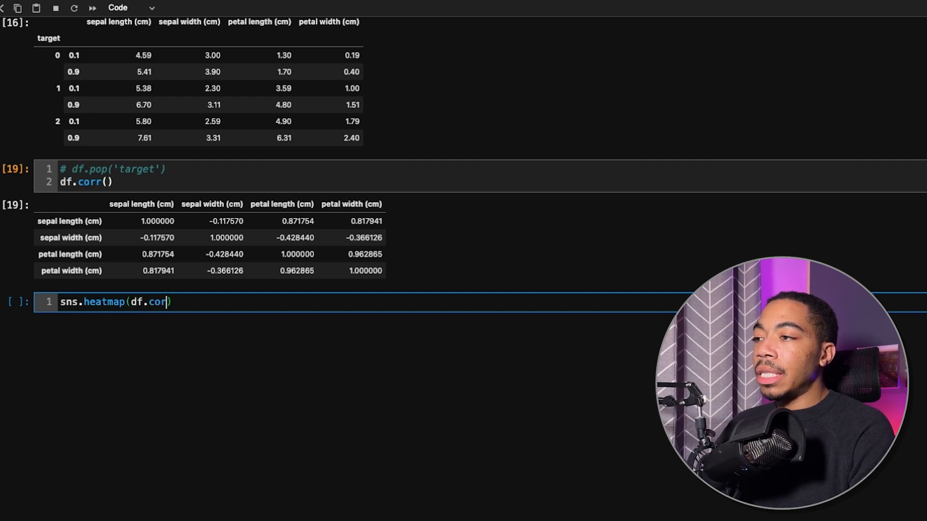
text(())
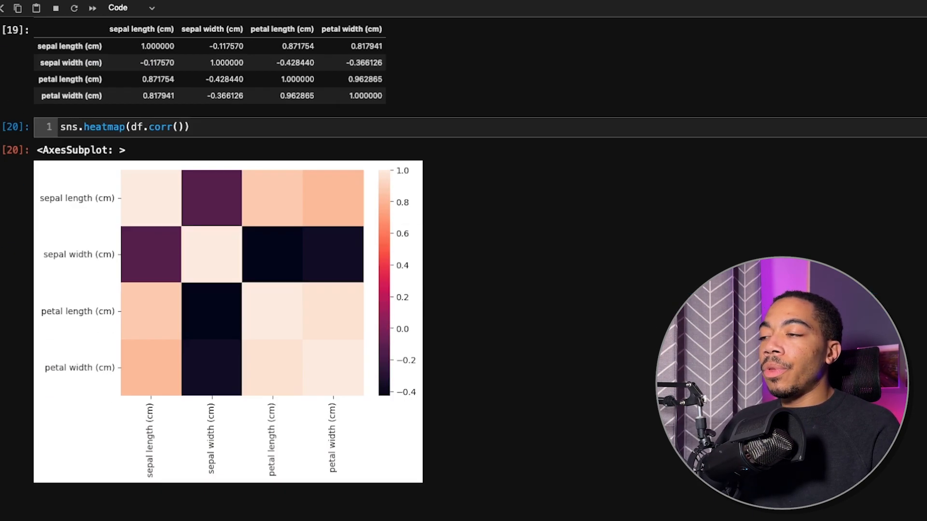
mouse_move(115, 324)
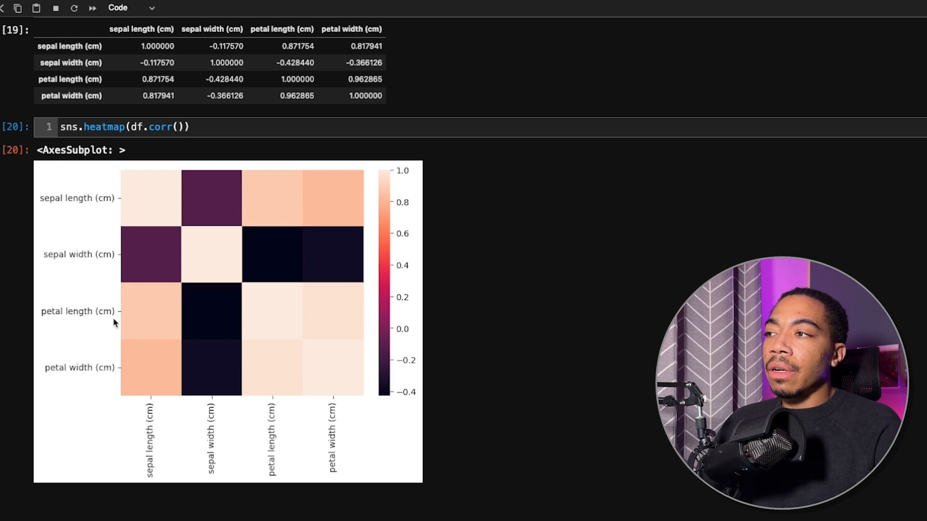
click(185, 127)
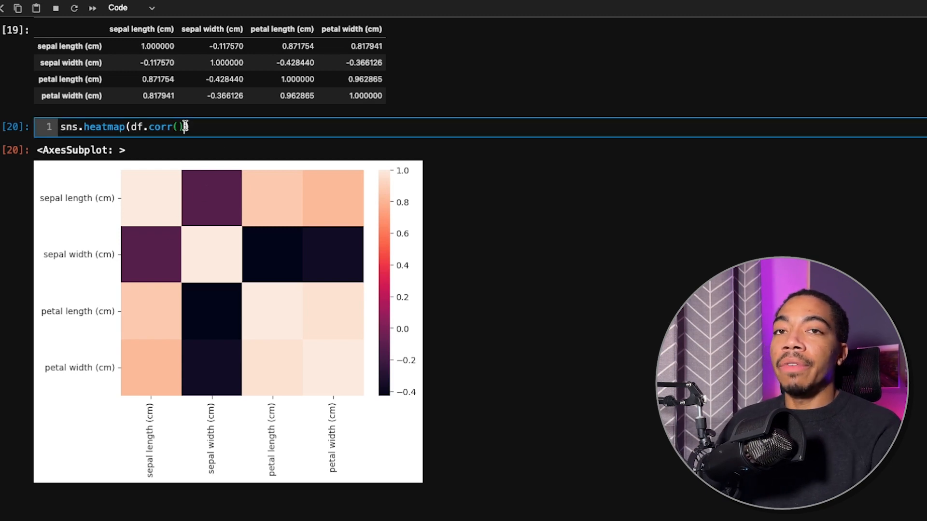
Step: Give the heatmap the viridis colormap via cmap='viridis'
text(,)
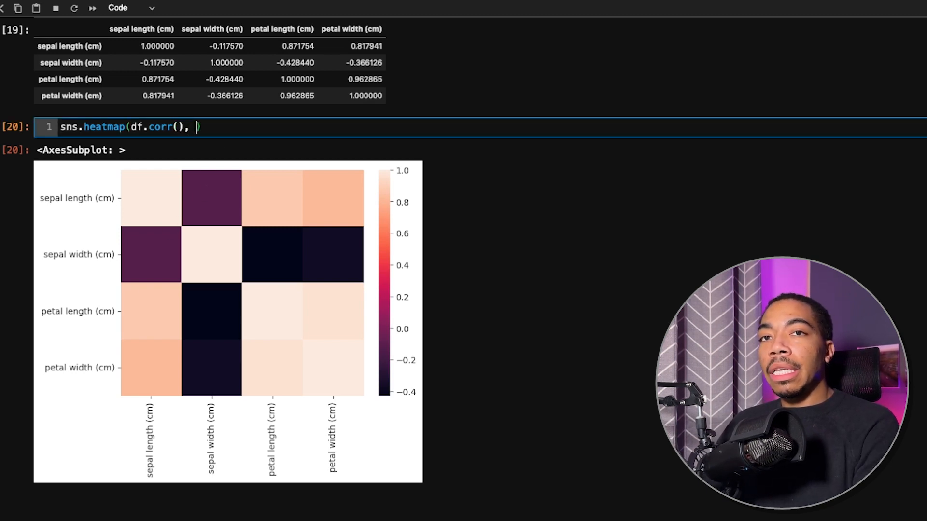
text(cmap)
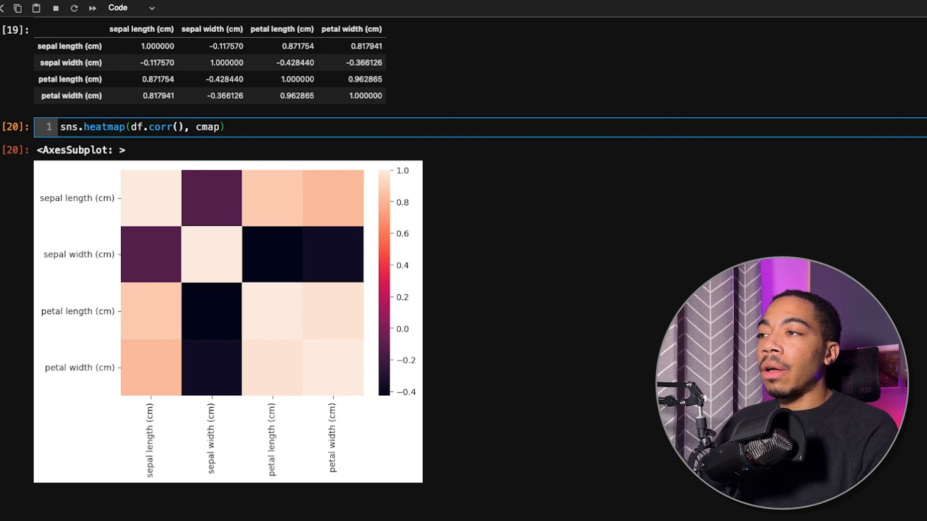
text(=)
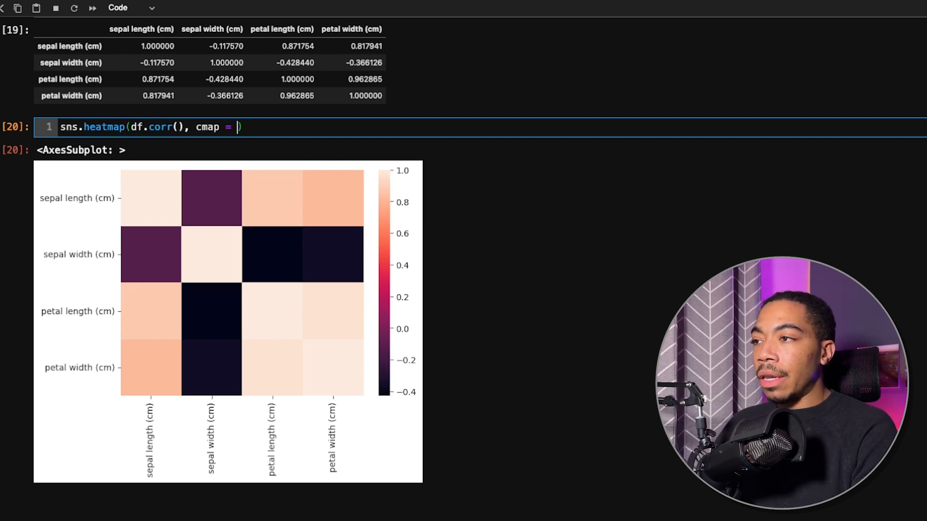
text('viris')
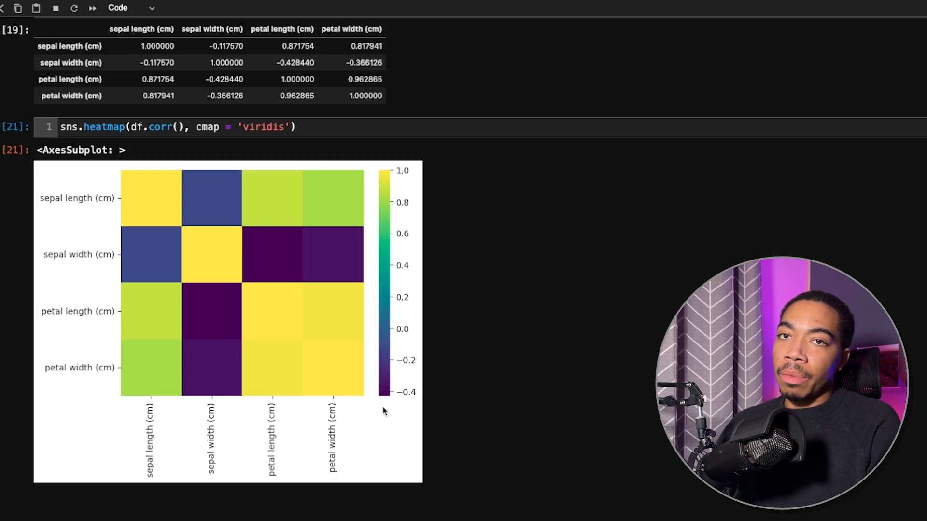
mouse_move(281, 355)
text(, )
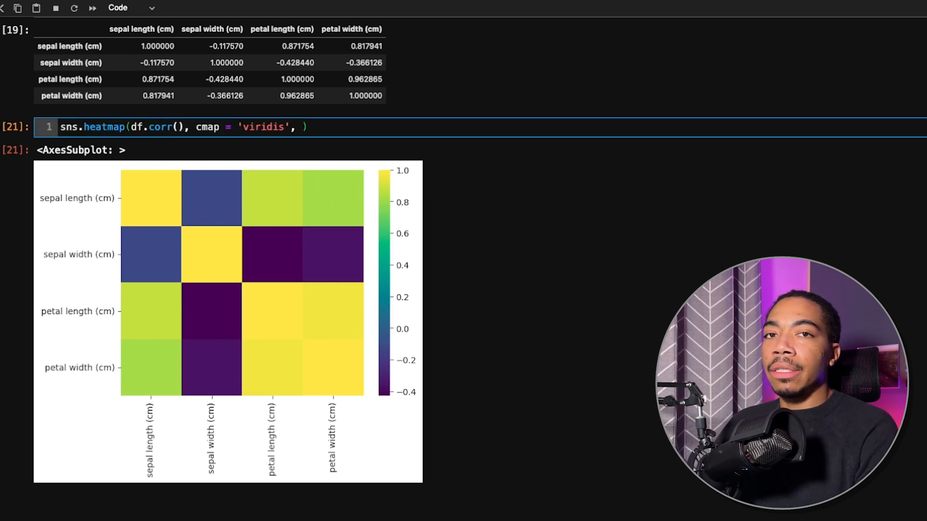
Step: Add linewidths and linecolor='black' so black grid lines separate the heatmap squares
text(lin)
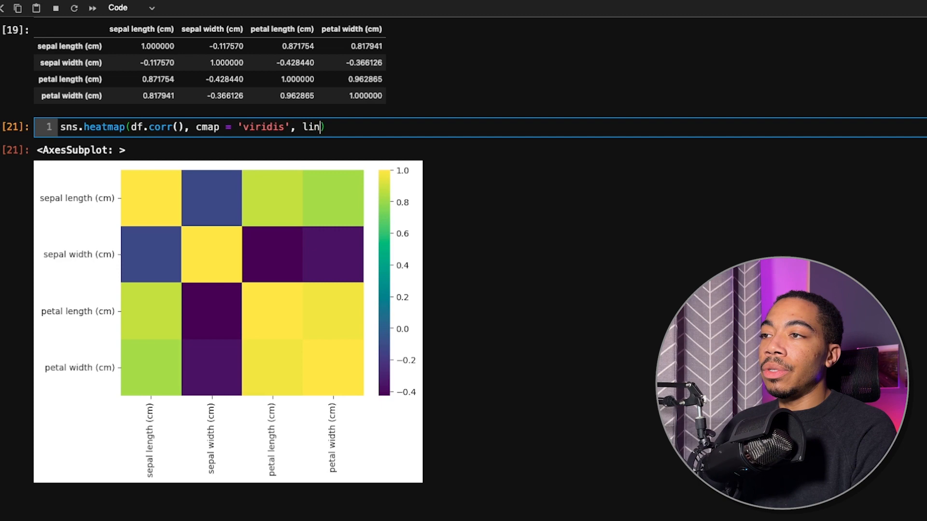
text(ewidths=)
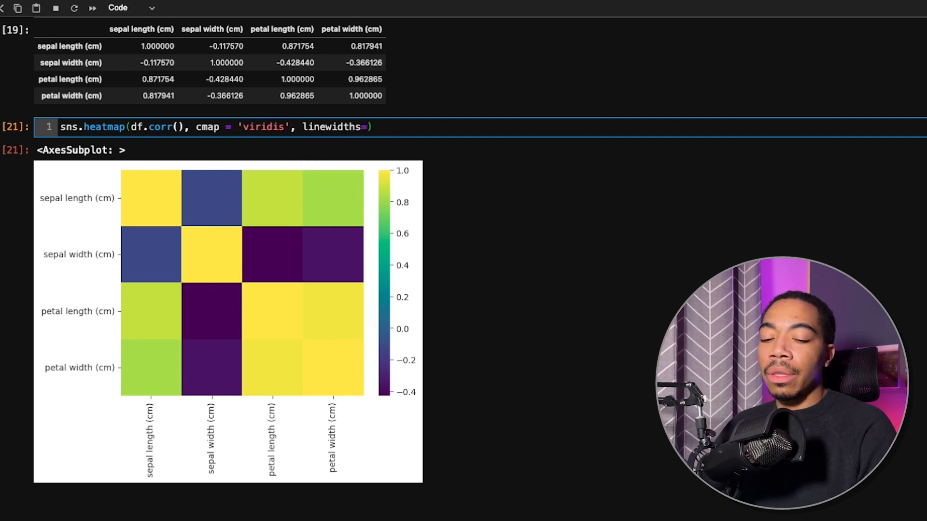
text(0)
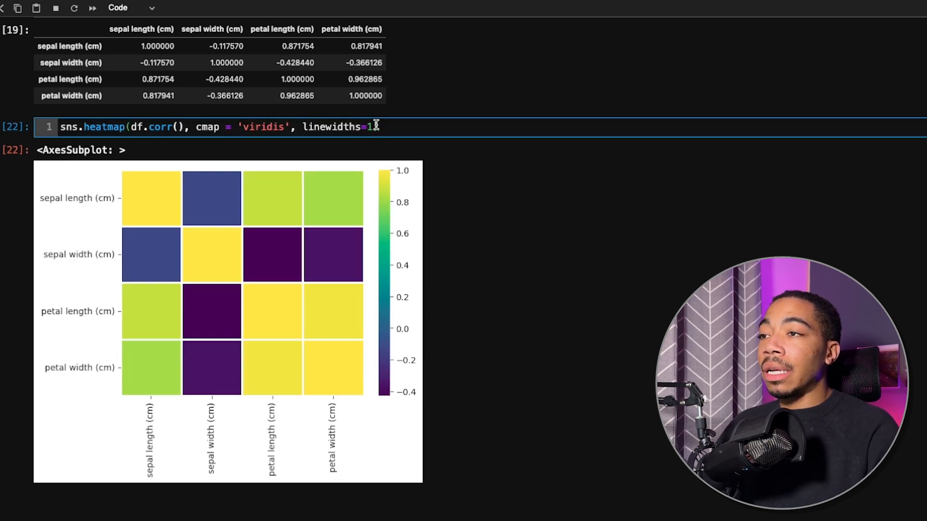
text(, linecolor='black')
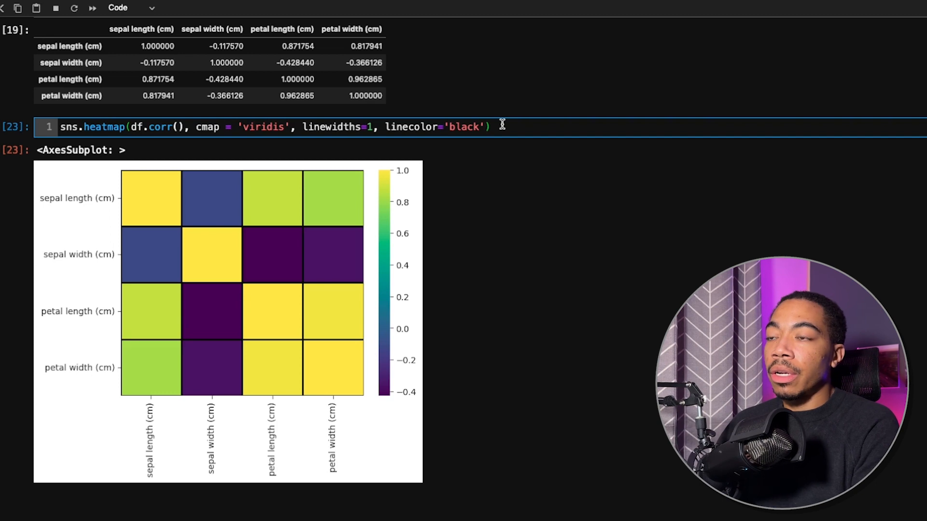
Step: Add annot = True so each square shows its correlation value, e.g. 0.87 and -0.43
text(, annot =)
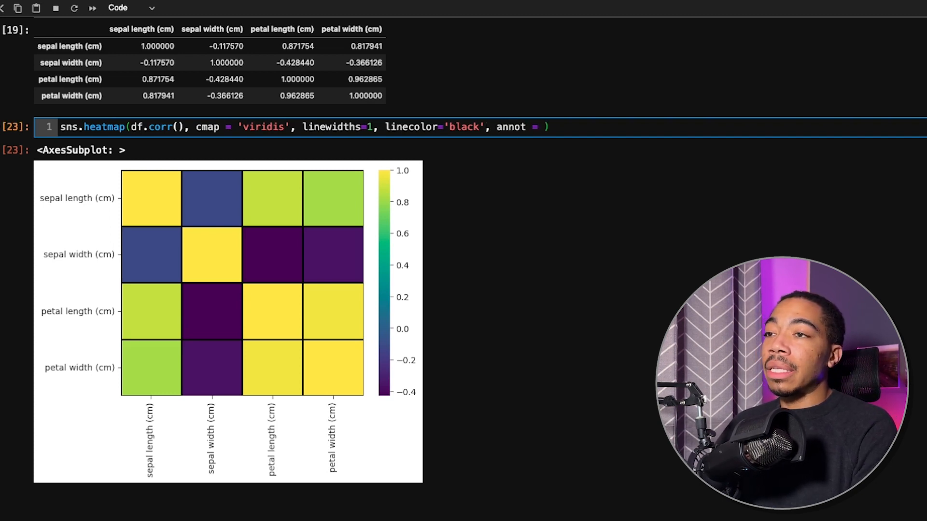
text(True)
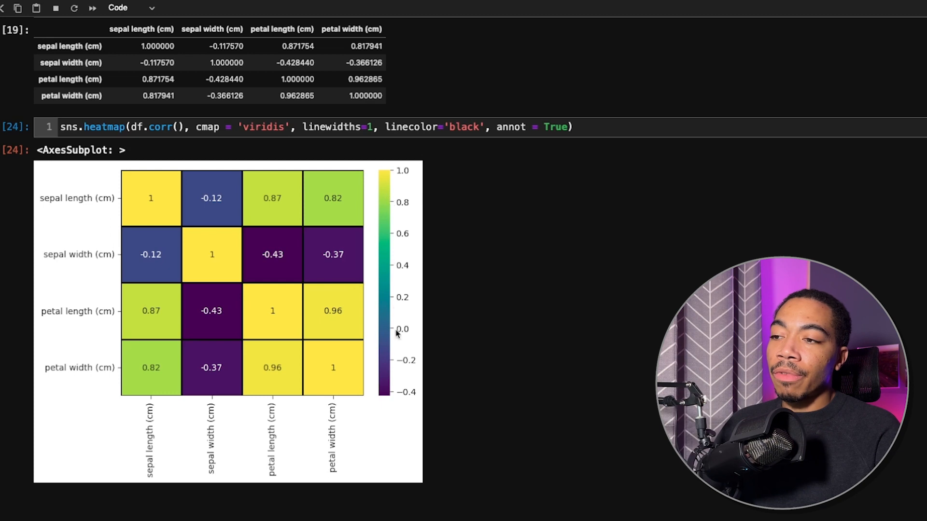
mouse_move(404, 189)
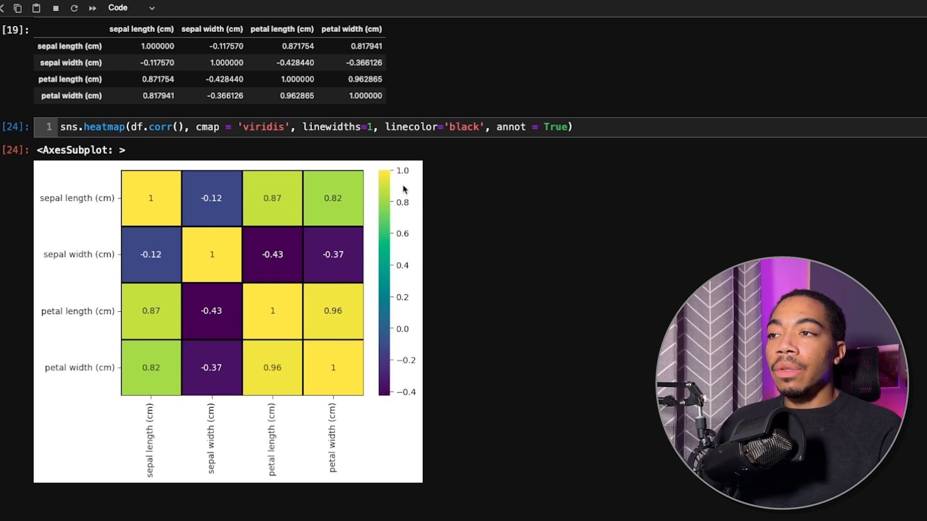
mouse_move(297, 344)
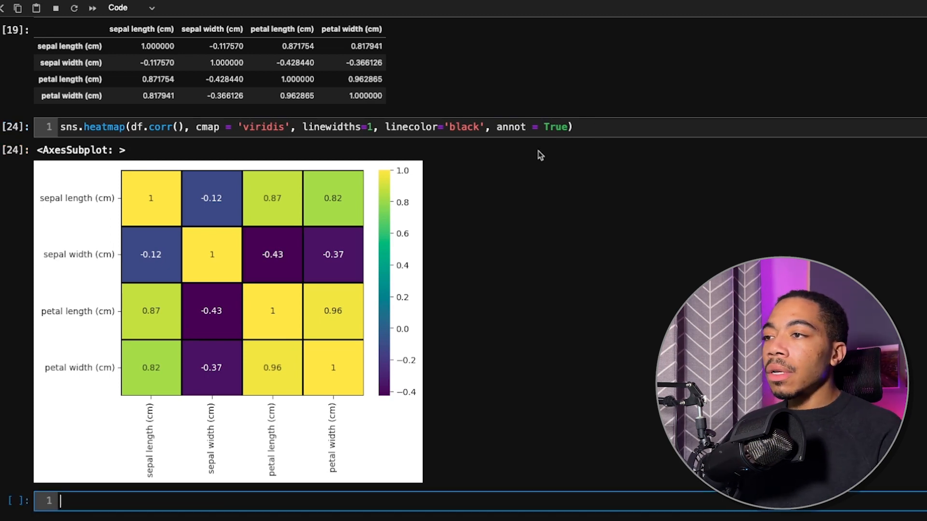
Step: Run df.skew() in a new cell, giving e.g. 0.314911 for sepal length
scroll(down, 3)
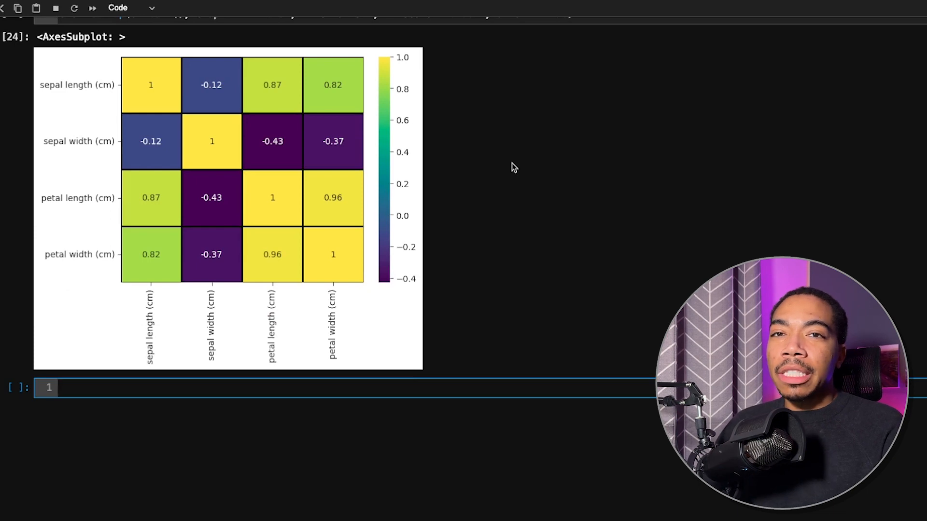
scroll(down, 3)
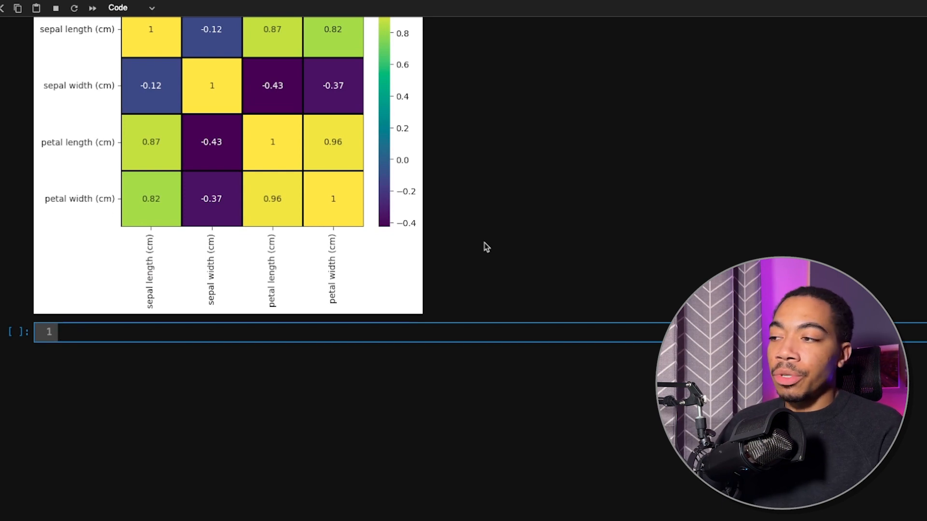
text(df.)
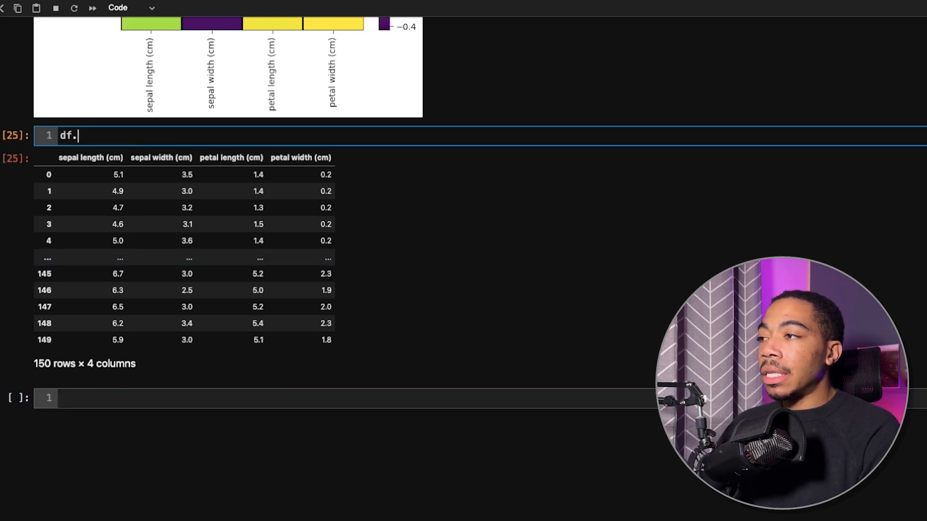
text(skew())
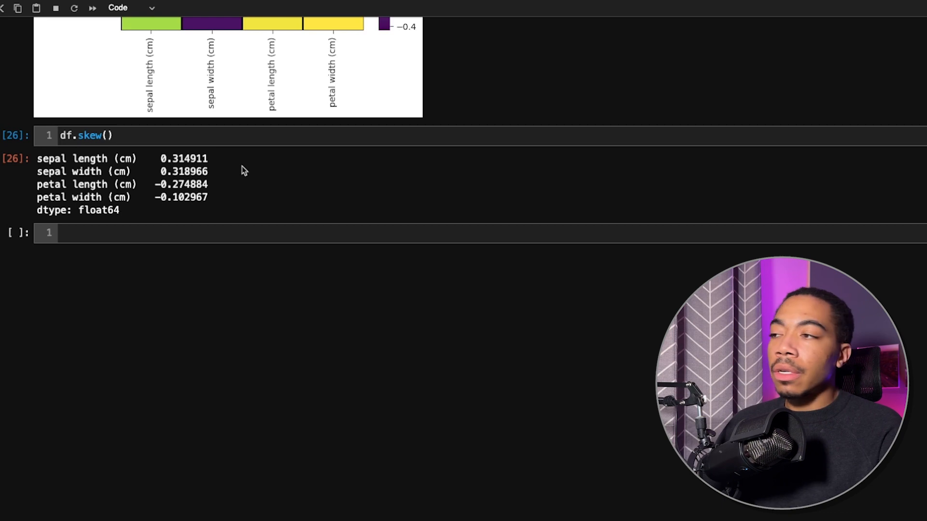
Step: Run df.kurtosis() to get per-column kurtosis, e.g. -0.552064 for sepal length
text(d)
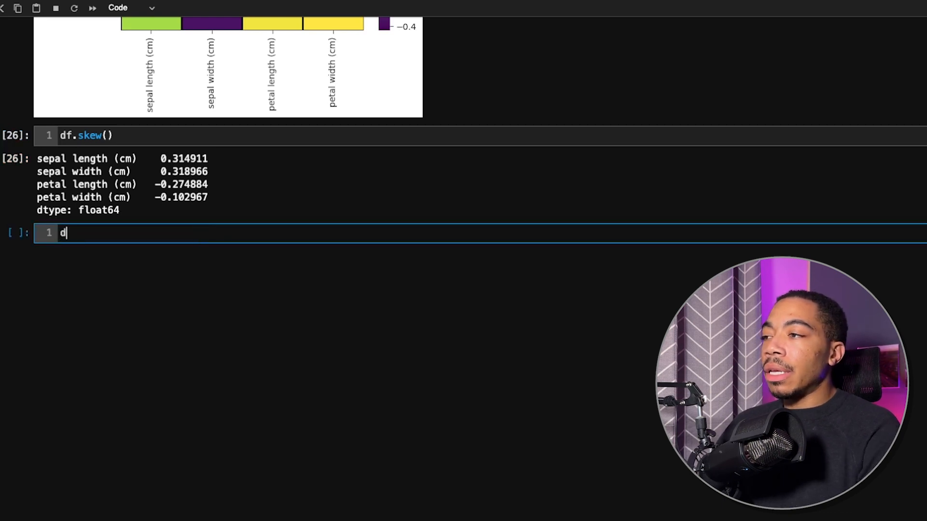
text(f.u)
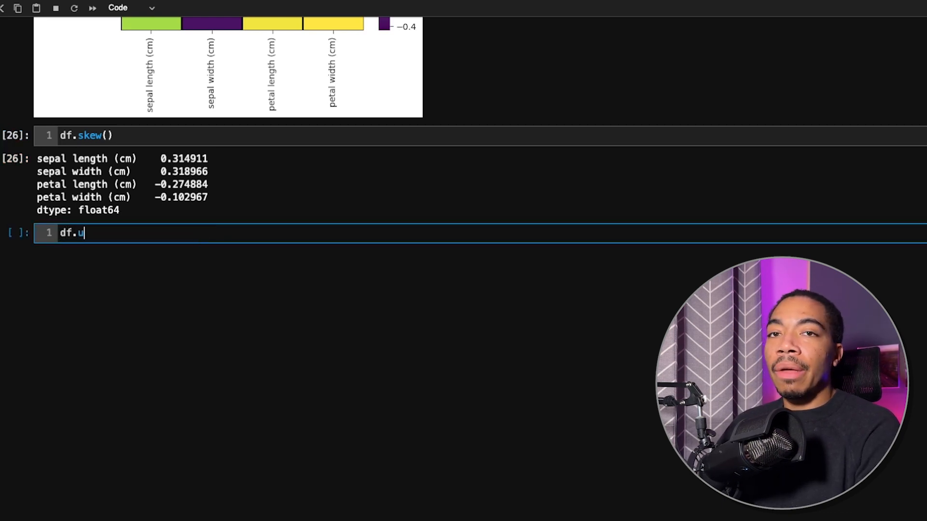
text(ku)
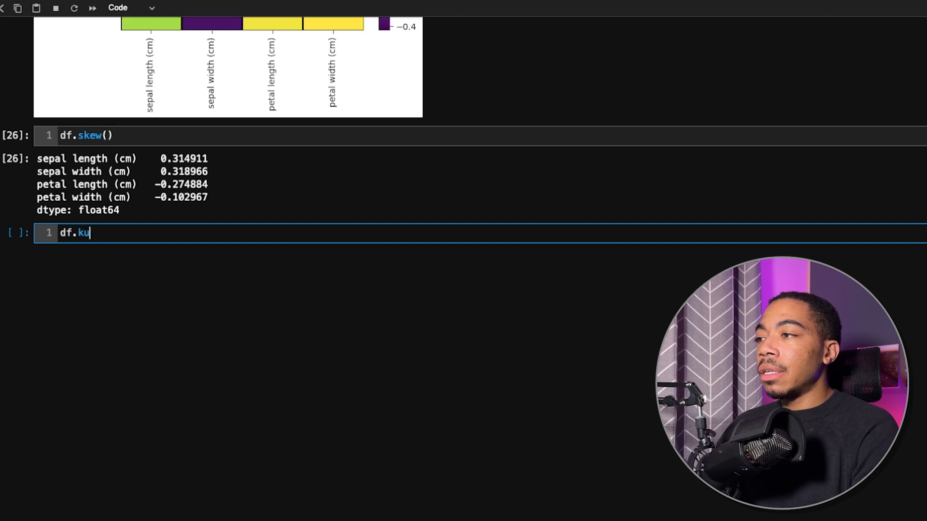
text(rtosis()
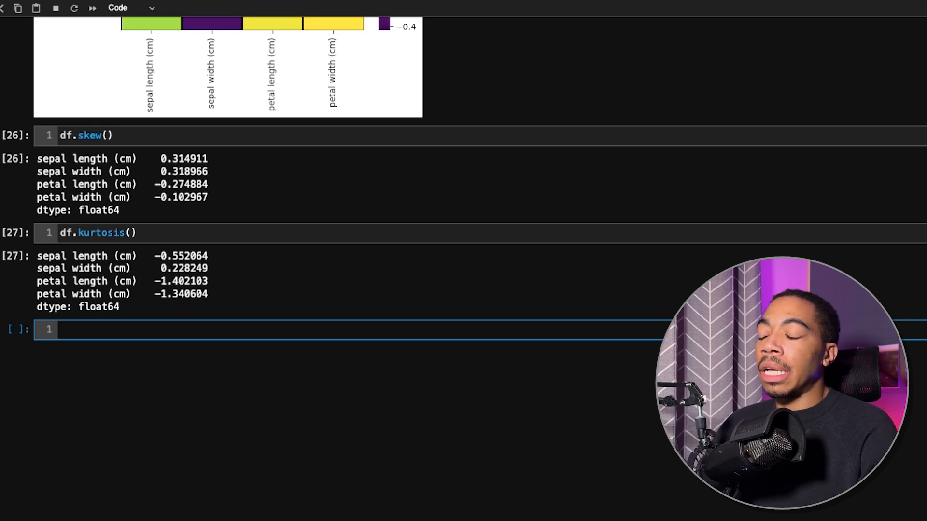
Step: Run df.hist(); with a trailing semicolon so only the four histograms render
text(df)
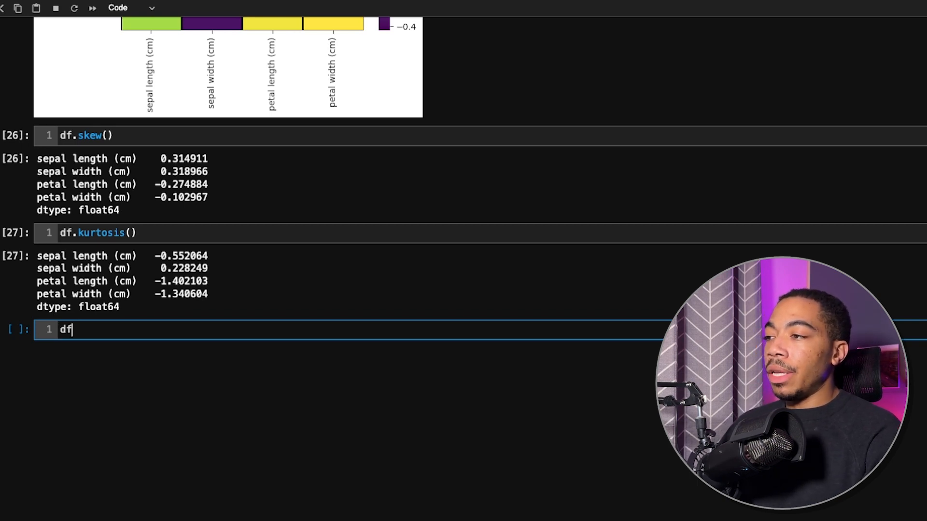
text(.hist())
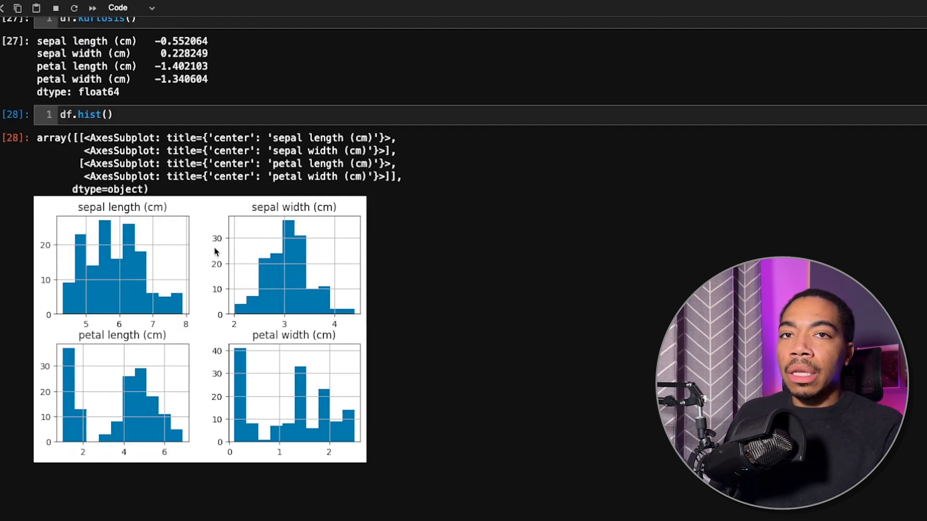
mouse_move(137, 153)
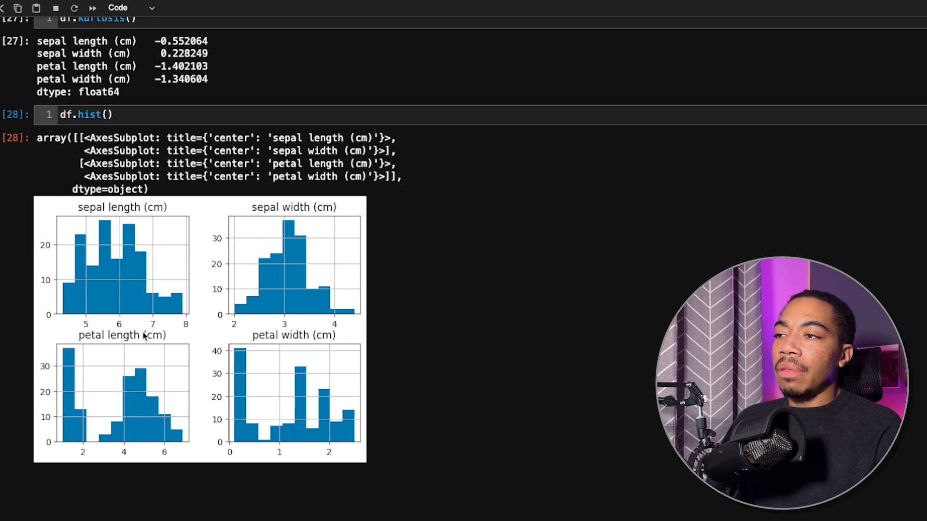
mouse_move(168, 339)
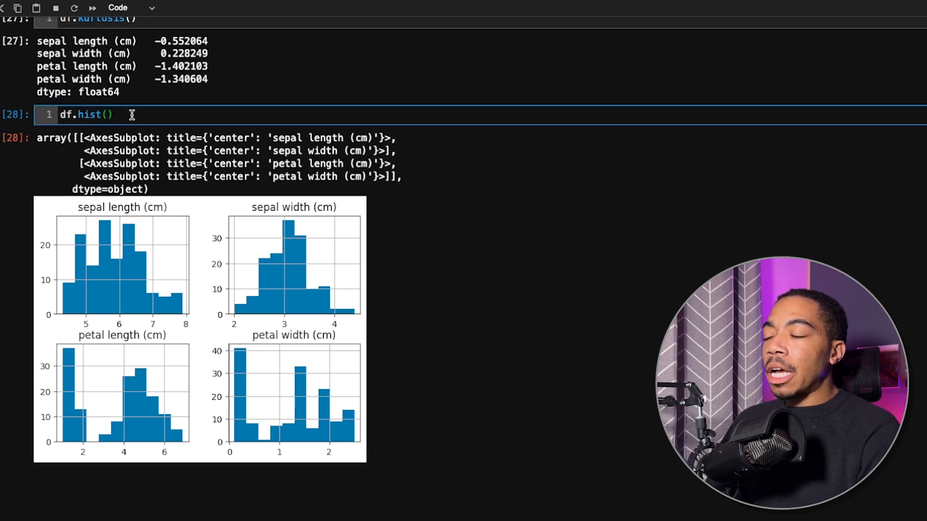
text(;)
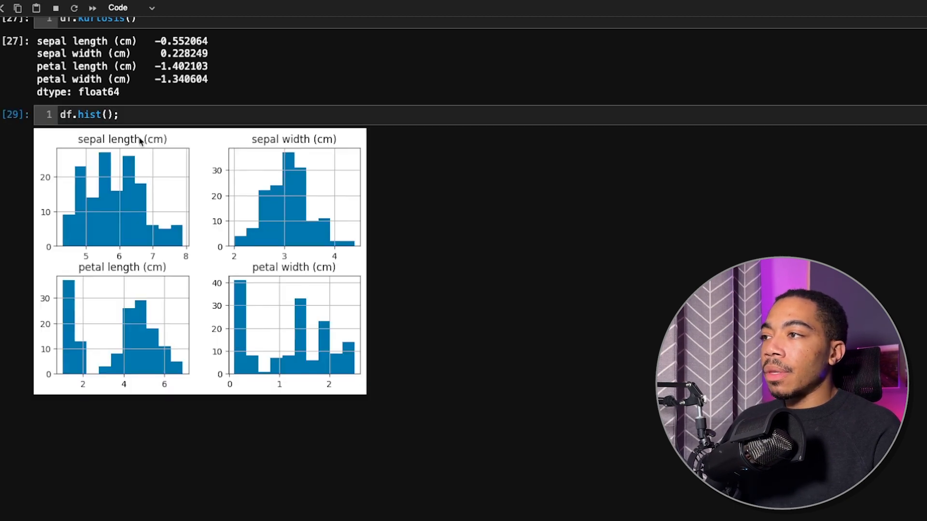
click(89, 115)
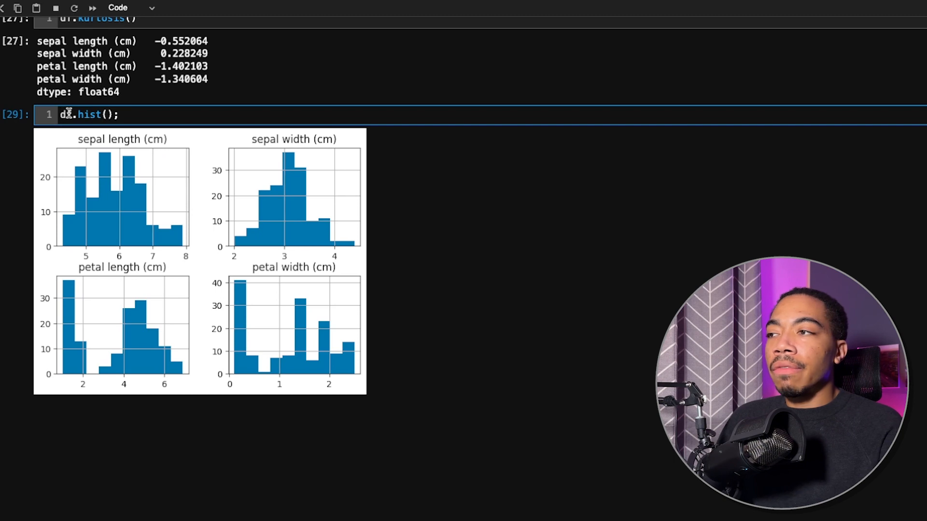
mouse_move(153, 170)
text(sns.)
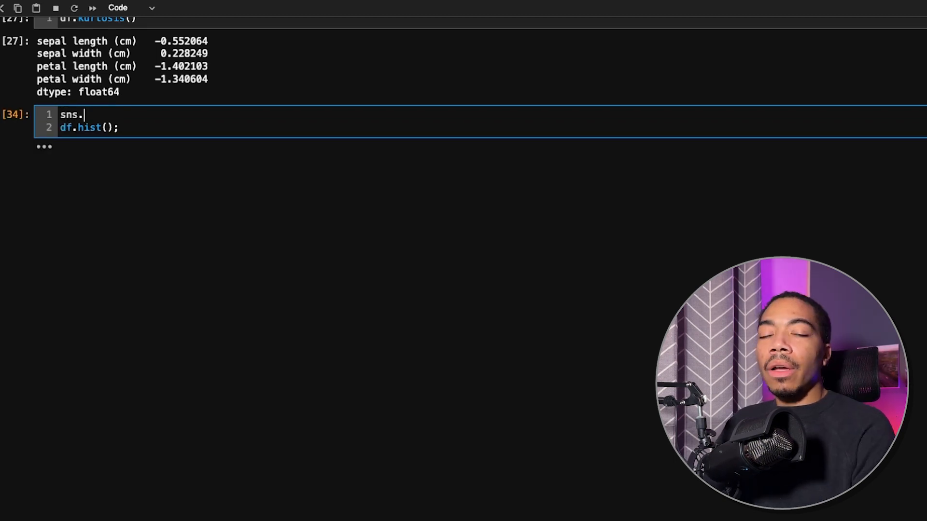
Step: Add sns.set_theme() before df.hist(); so the histograms use seaborn's grey gridded style
text(set)
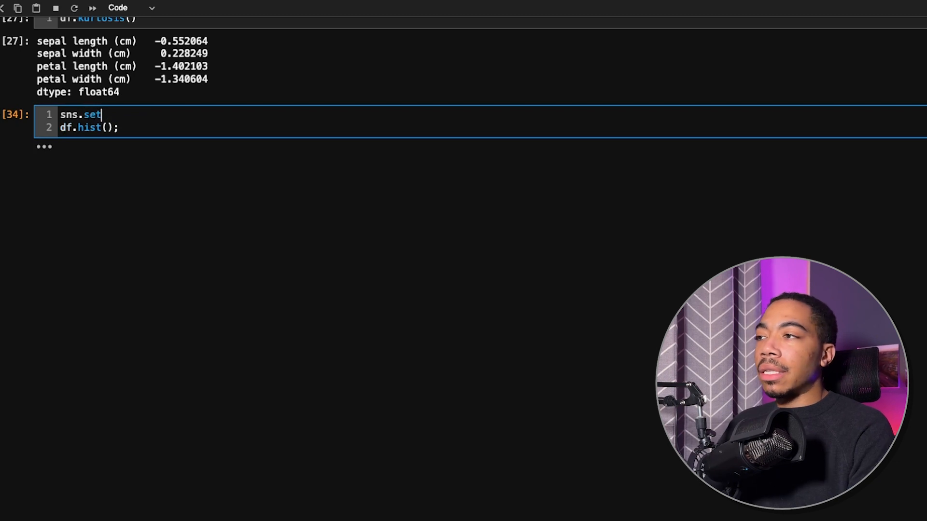
text(_theme())
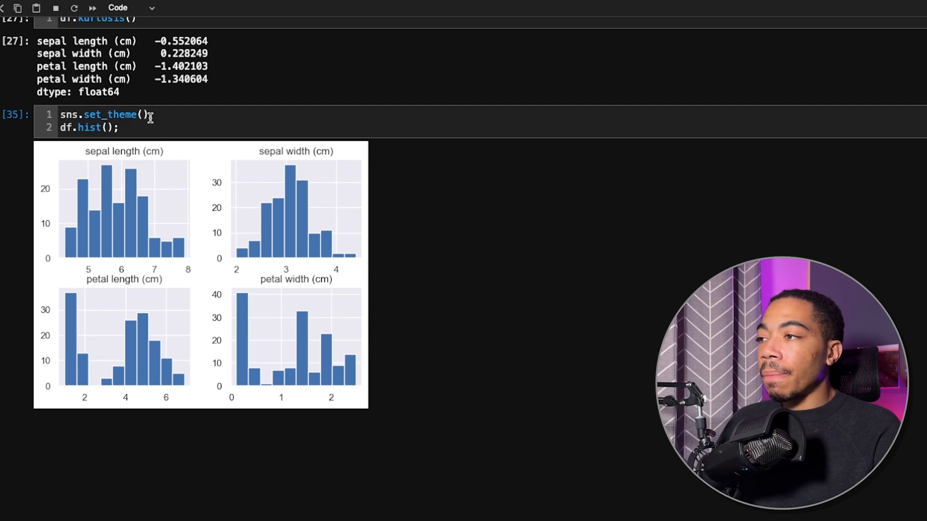
mouse_move(74, 215)
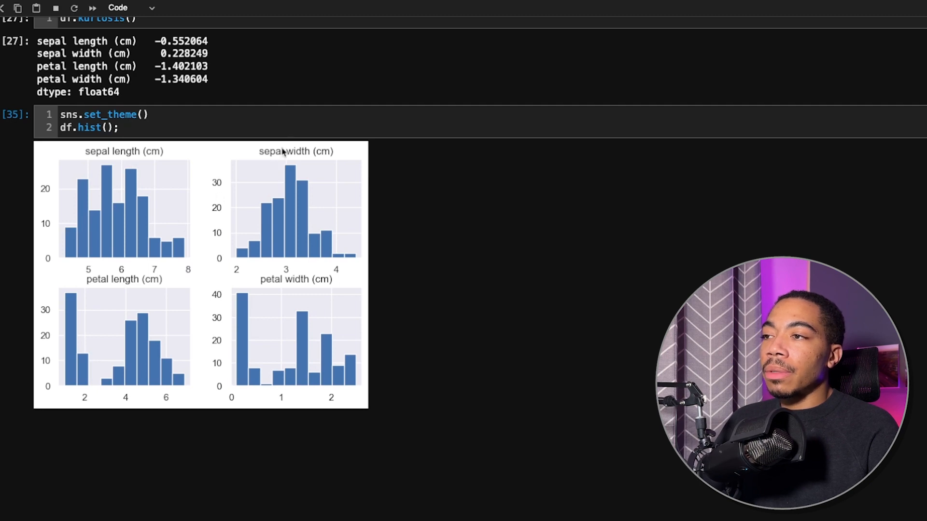
mouse_move(219, 245)
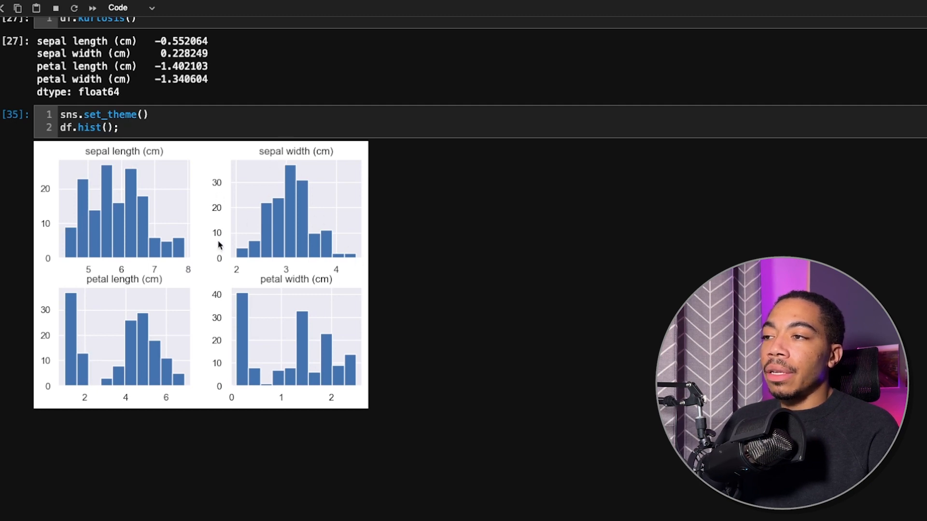
mouse_move(252, 216)
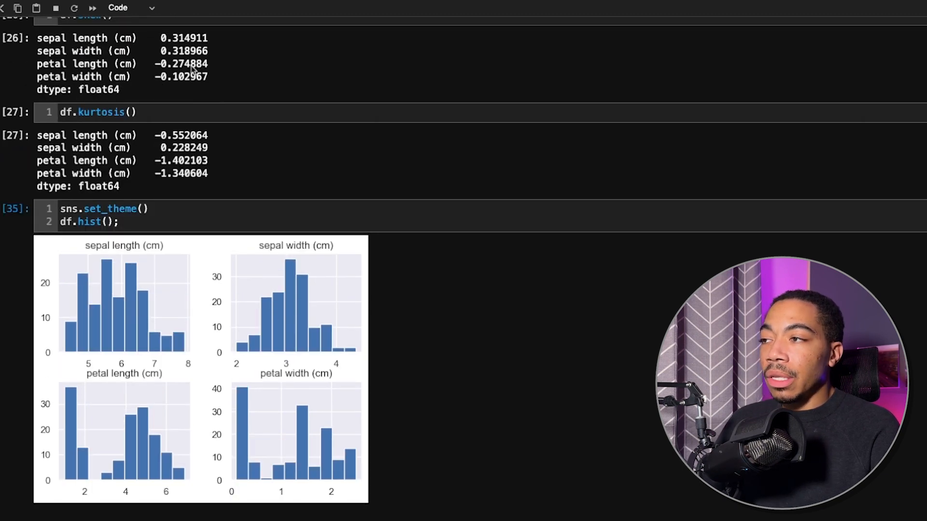
mouse_move(204, 153)
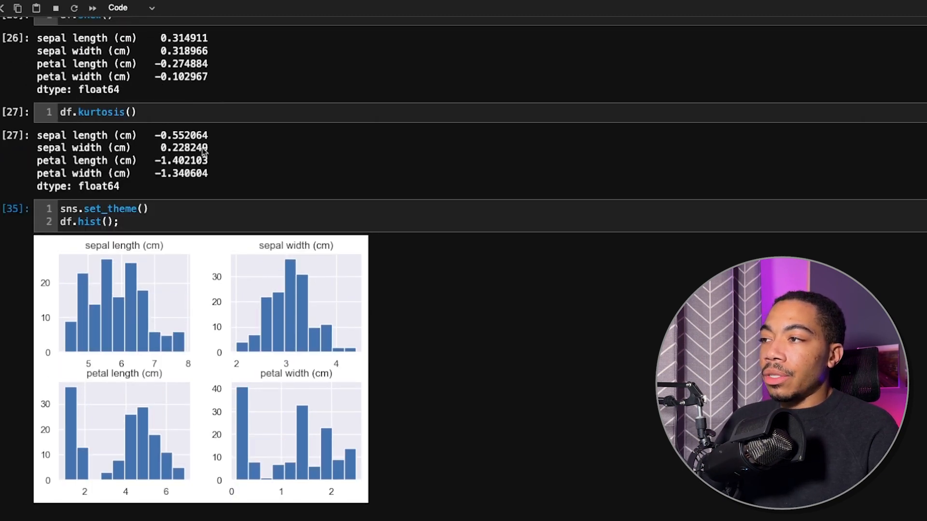
double_click(183, 147)
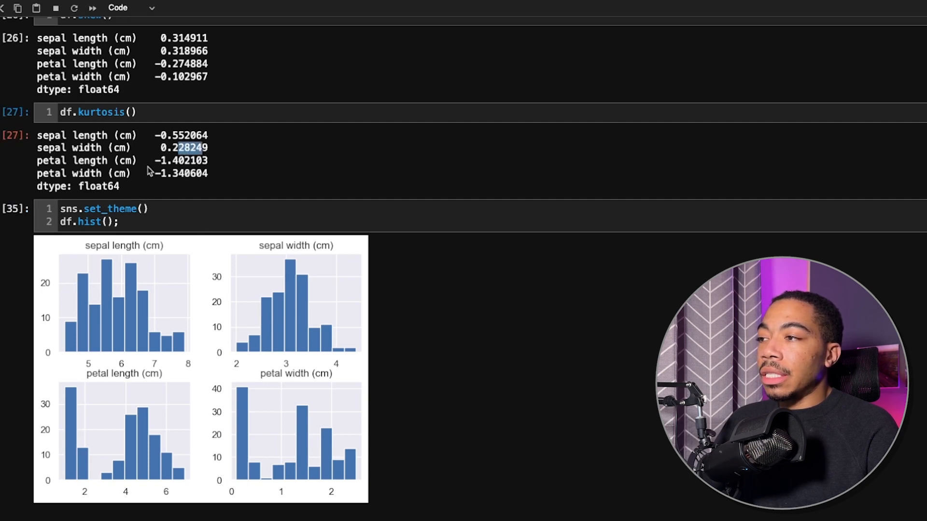
mouse_move(68, 173)
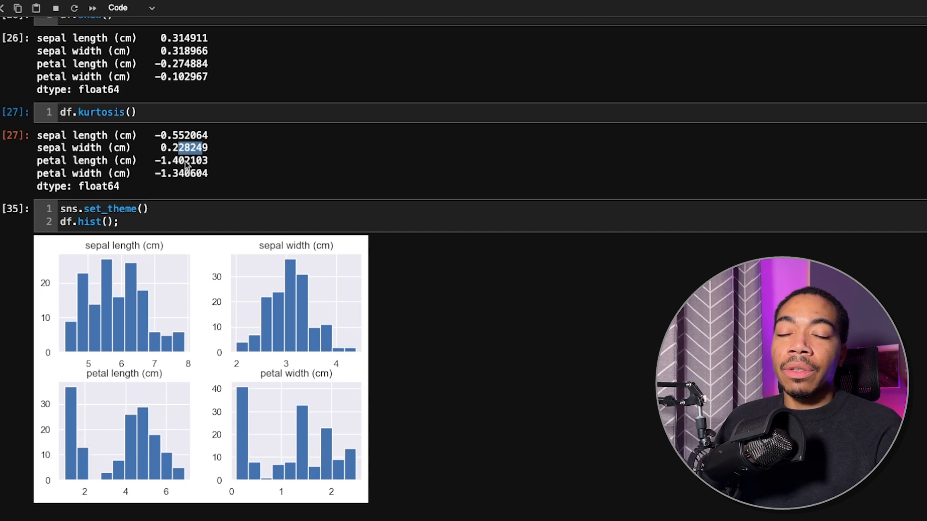
mouse_move(169, 15)
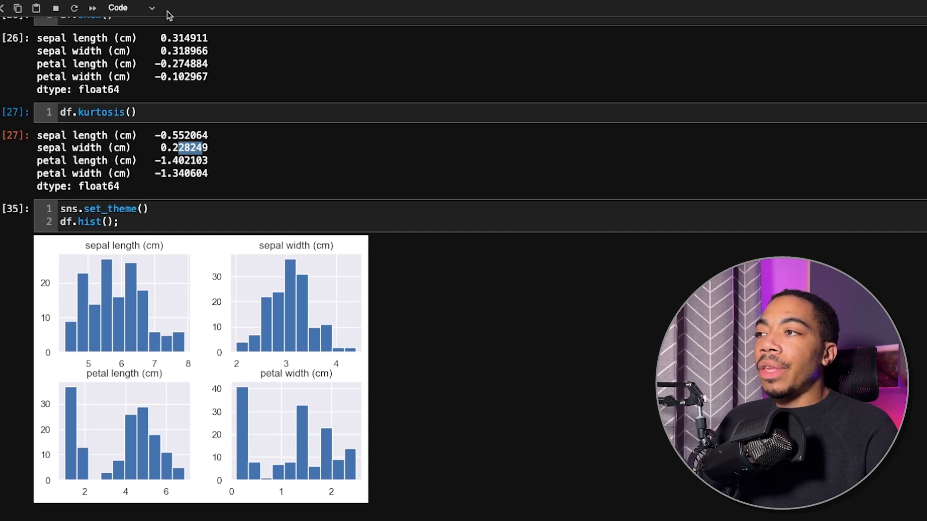